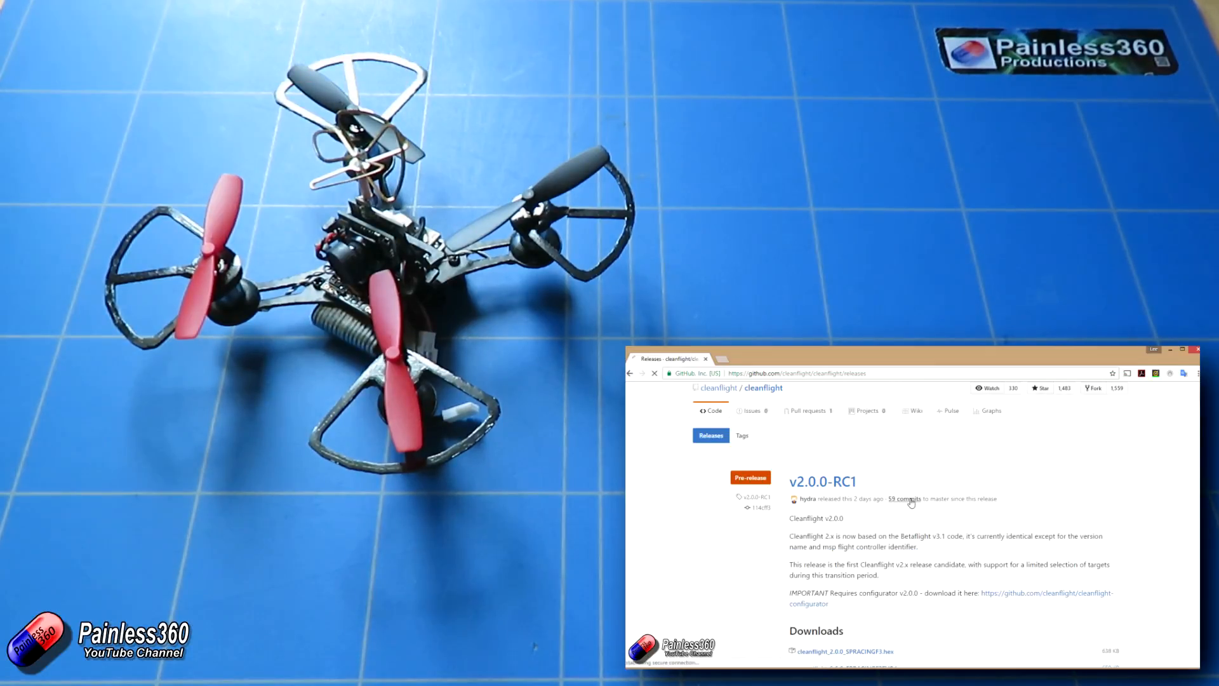
# Step: Open the list of 59 commits to master since v2.0.0-RC1 and scroll through it
pyautogui.click(902, 499)
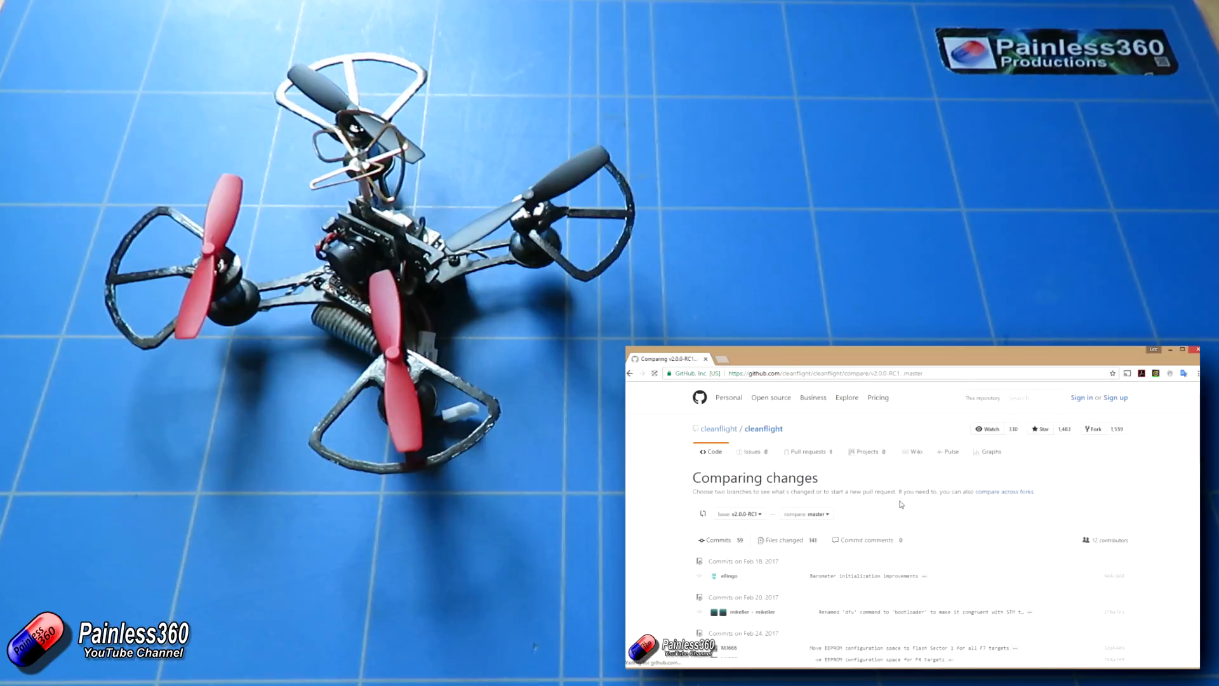
pyautogui.scroll(-3)
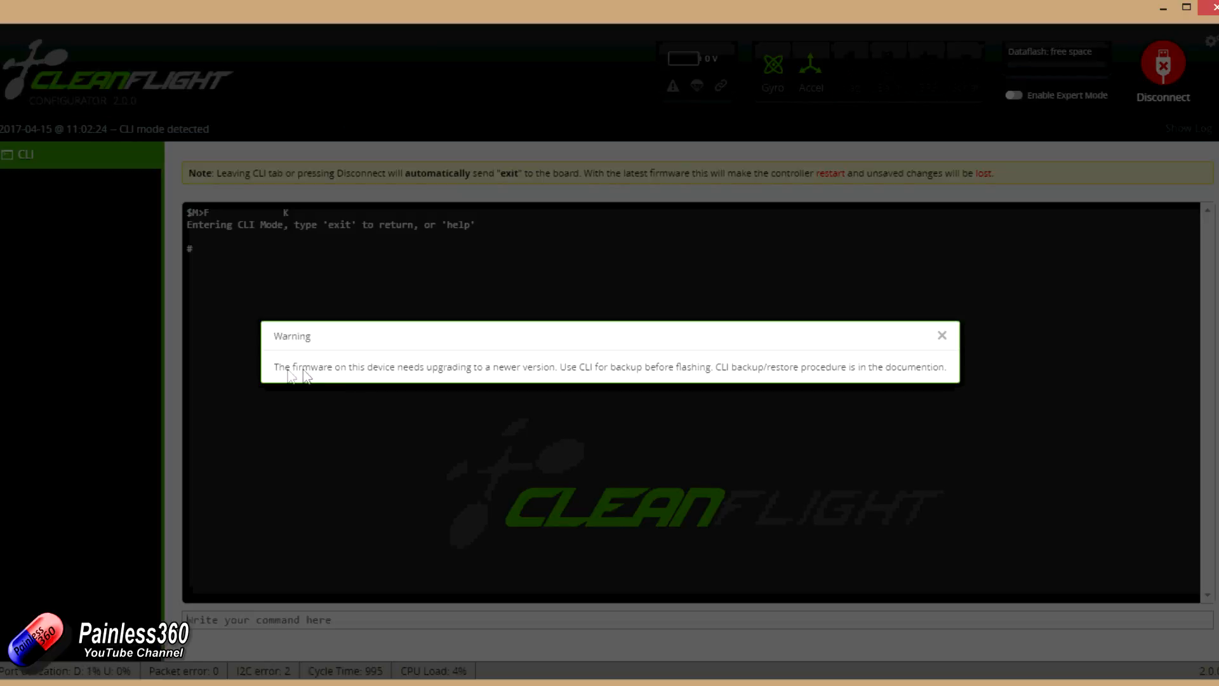
pyautogui.moveTo(362, 376)
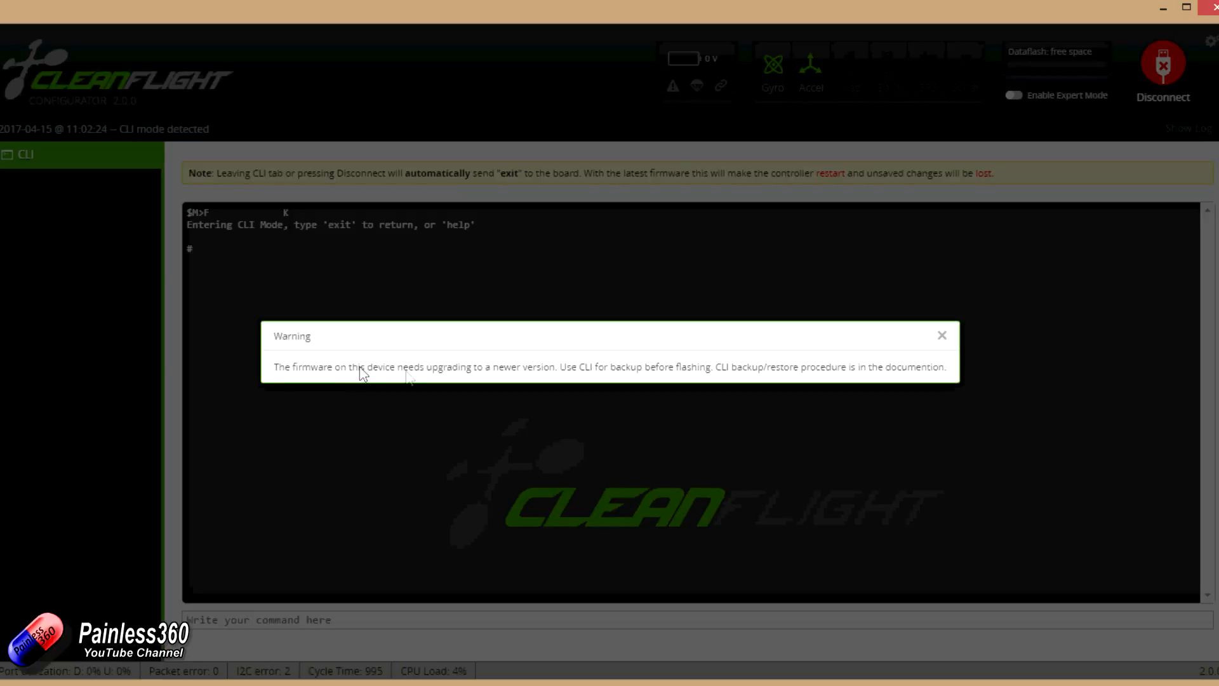
pyautogui.moveTo(585, 386)
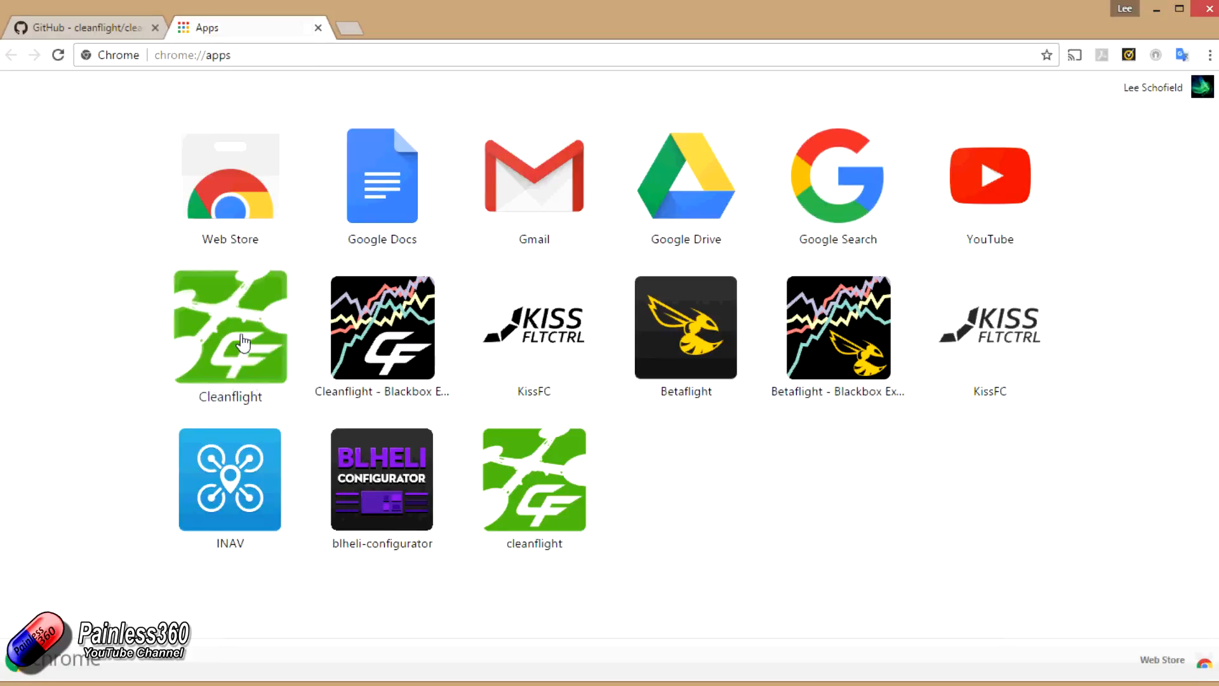
pyautogui.moveTo(264, 351)
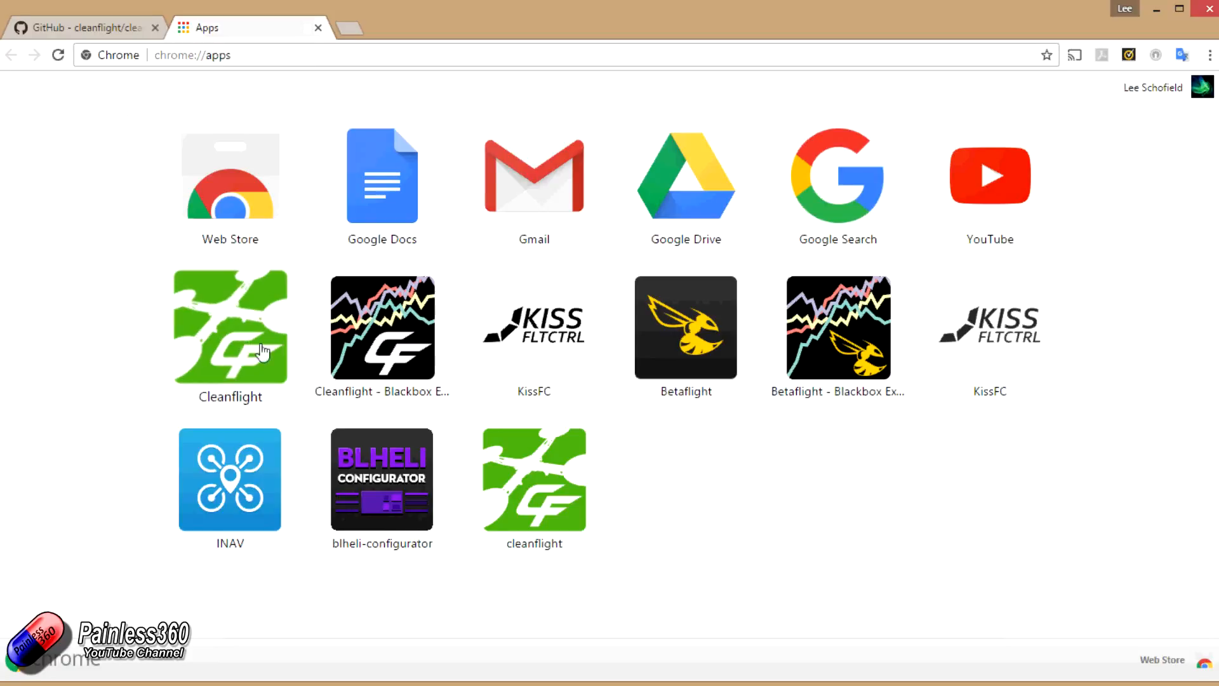
pyautogui.moveTo(304, 383)
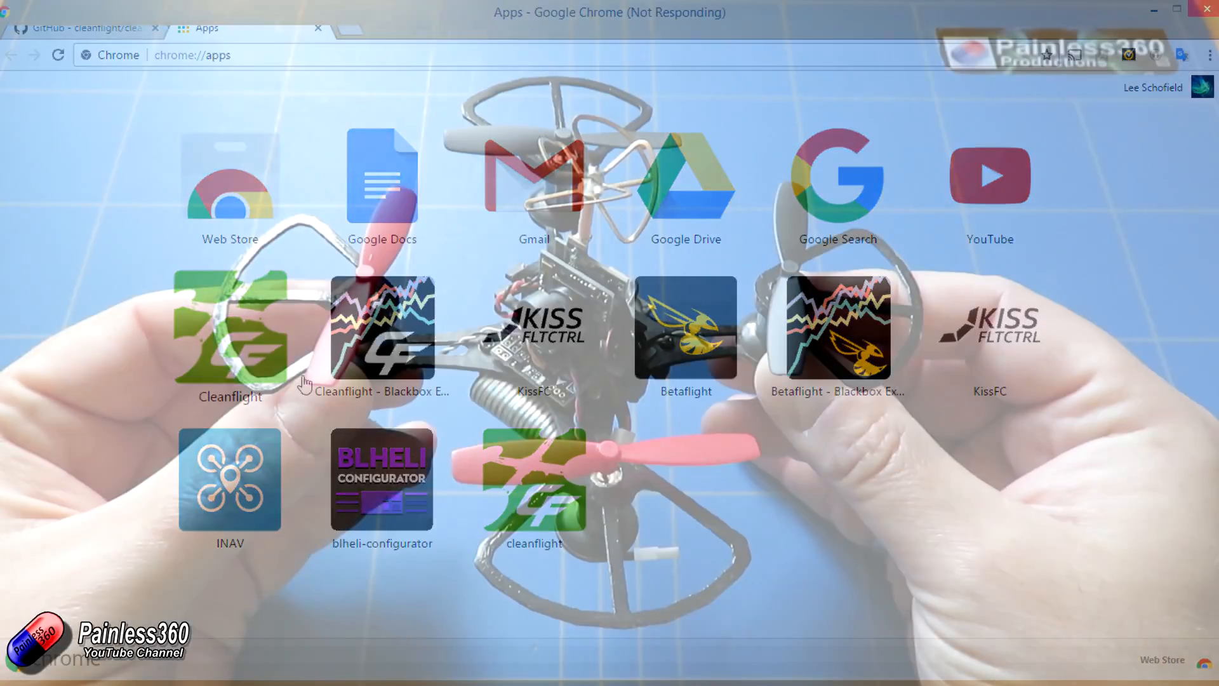
# Step: Launch Configurator 2.0, connect in CLI mode, dismiss the upgrade warning and type 'version'
pyautogui.click(228, 343)
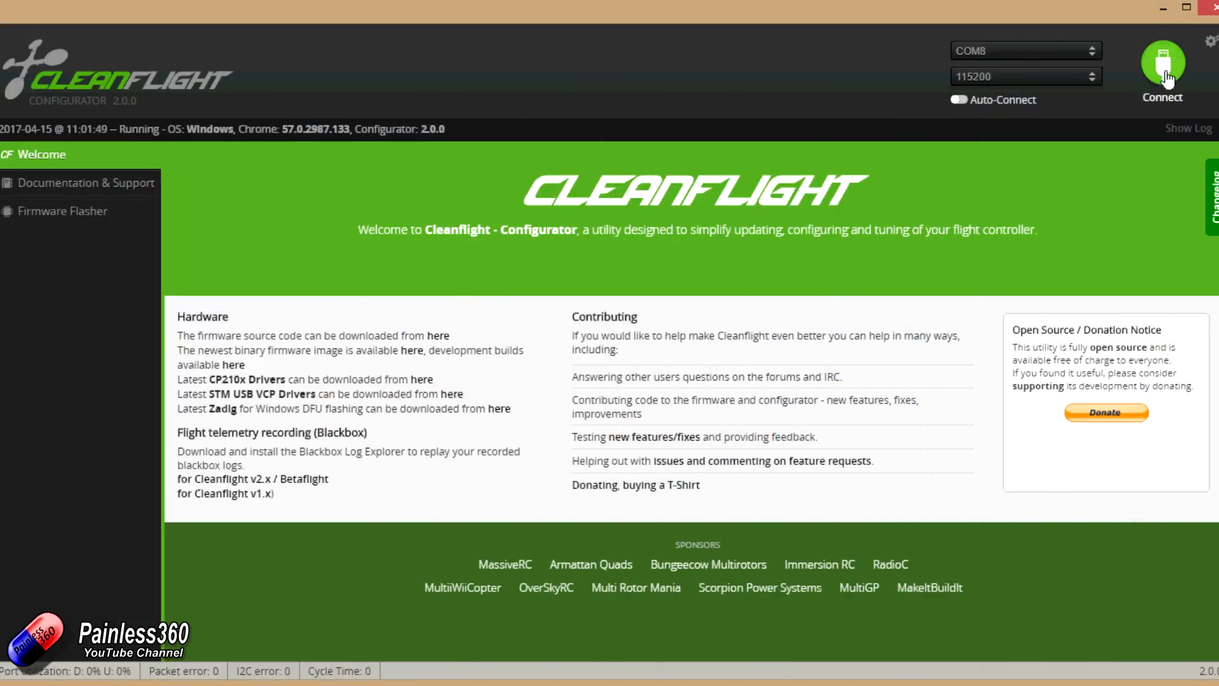
pyautogui.click(1162, 65)
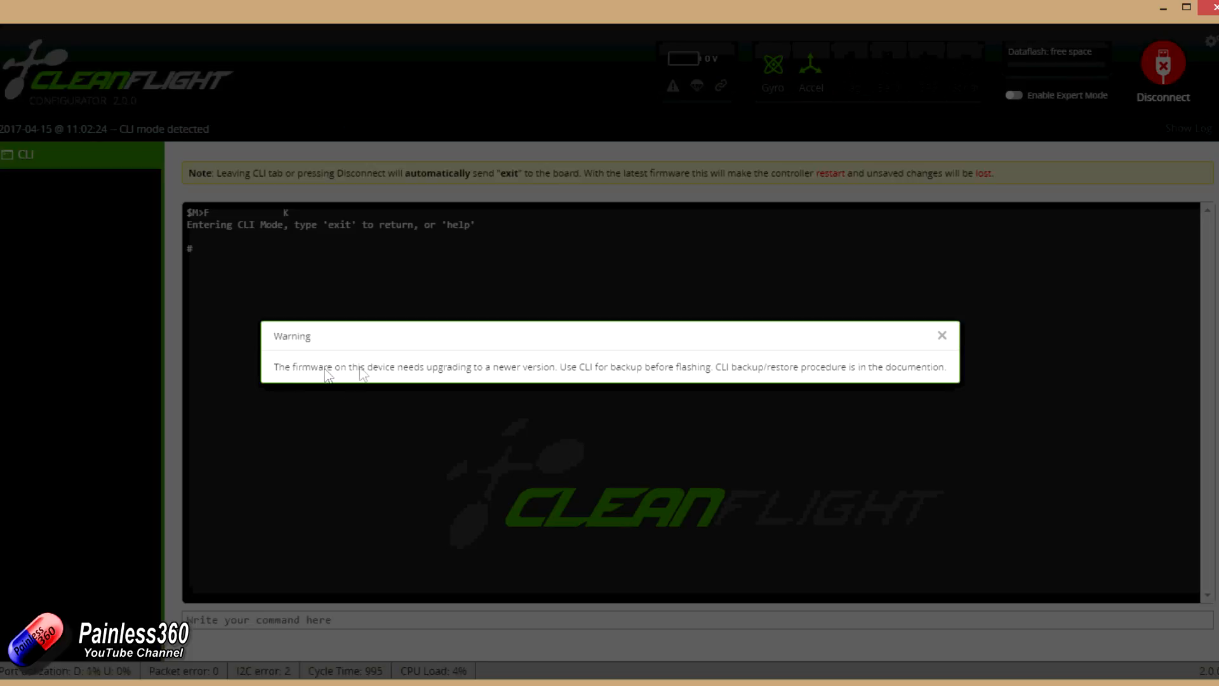
pyautogui.moveTo(747, 388)
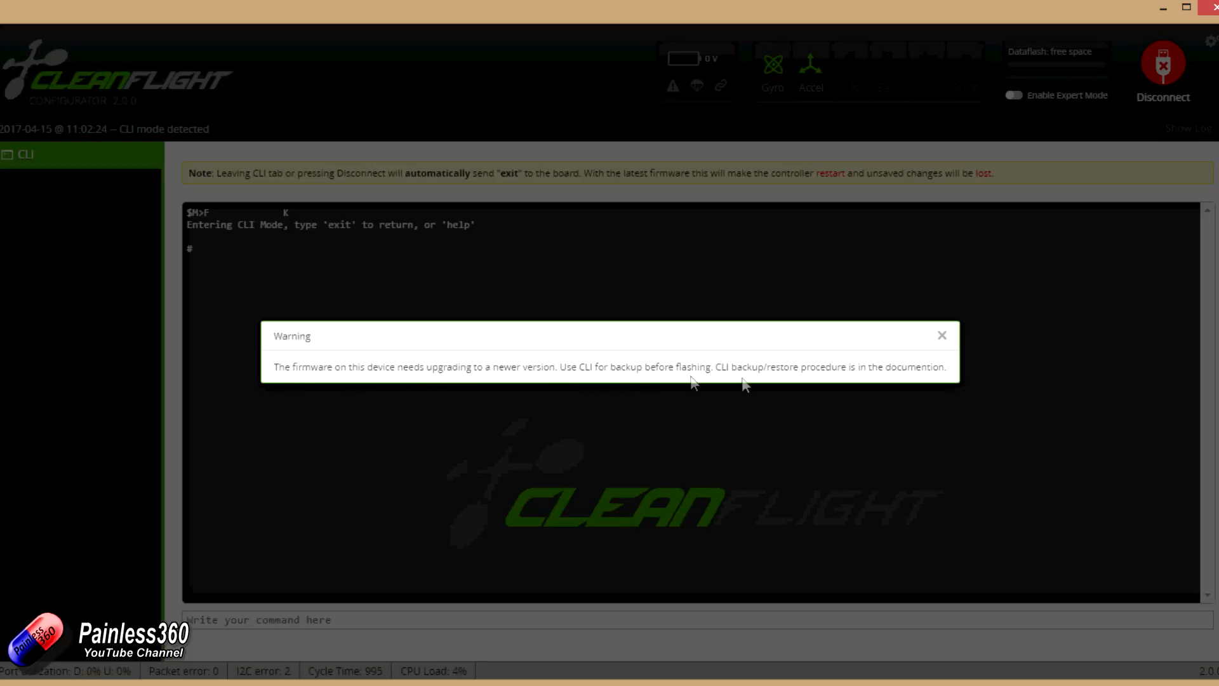
pyautogui.moveTo(883, 400)
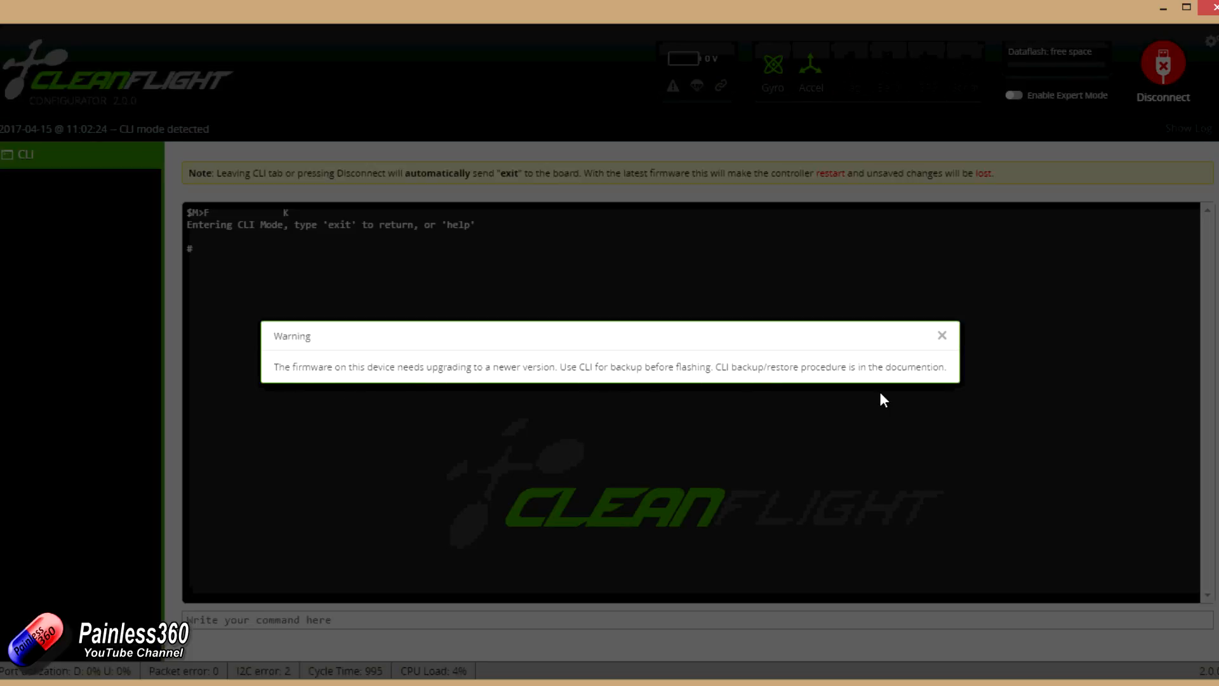
pyautogui.moveTo(941, 334)
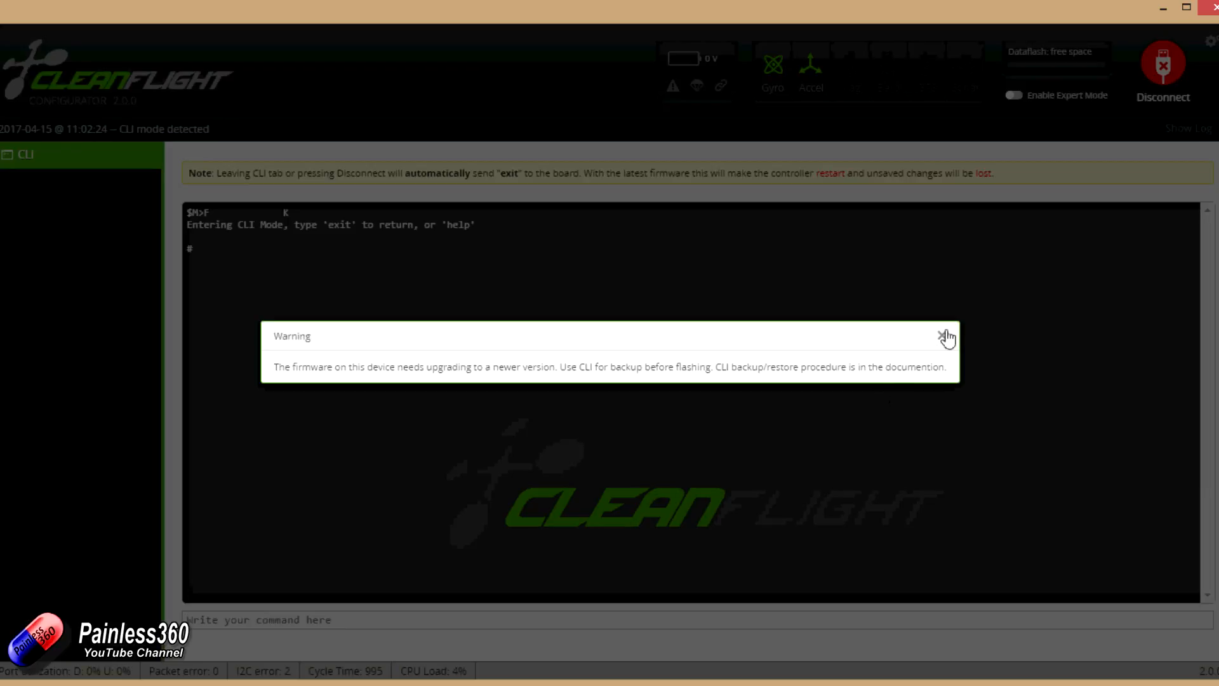
pyautogui.click(941, 336)
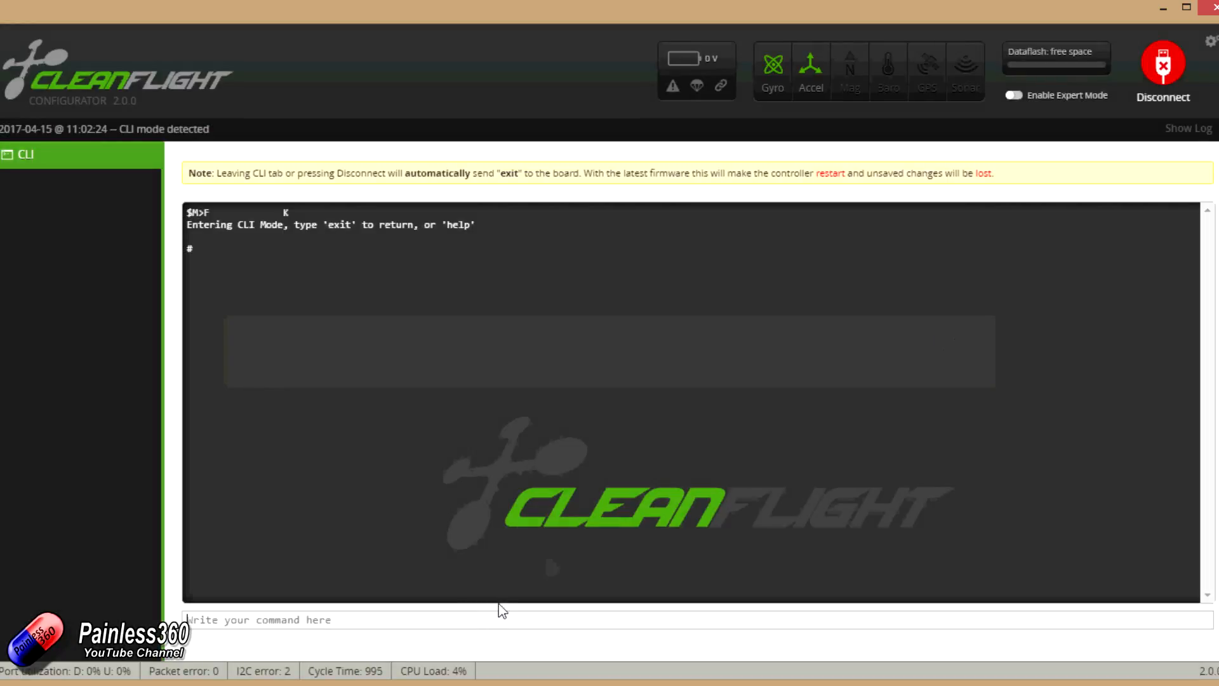
pyautogui.write('version')
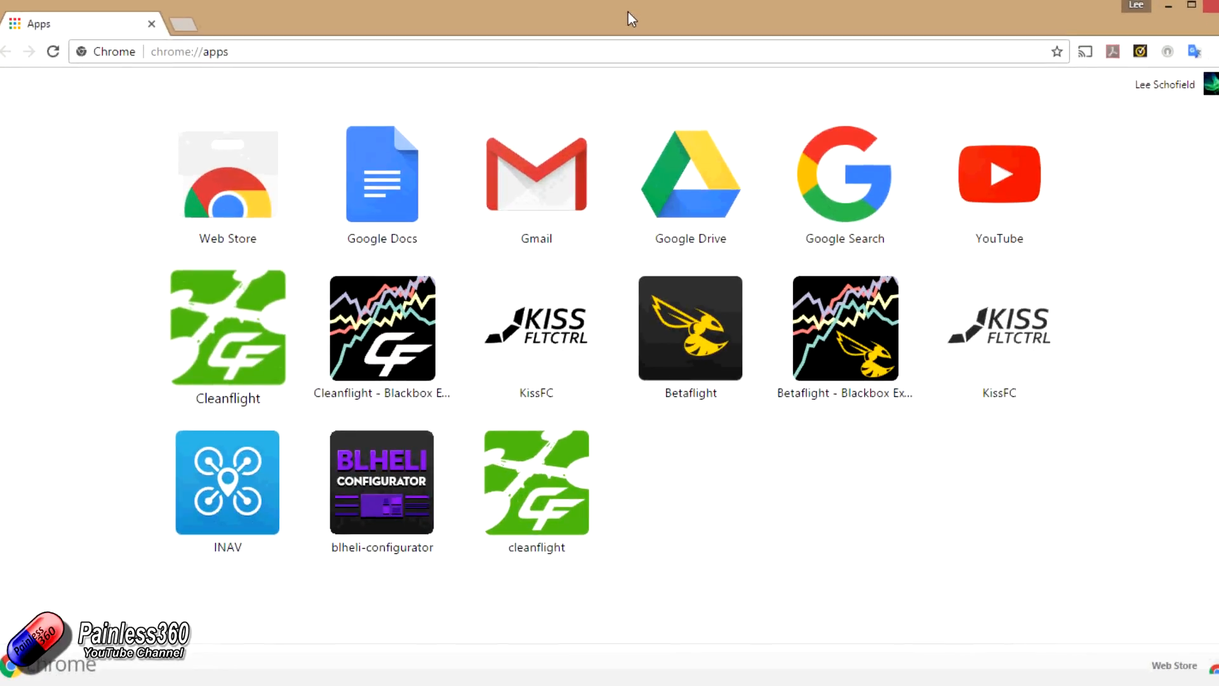
pyautogui.moveTo(538, 488)
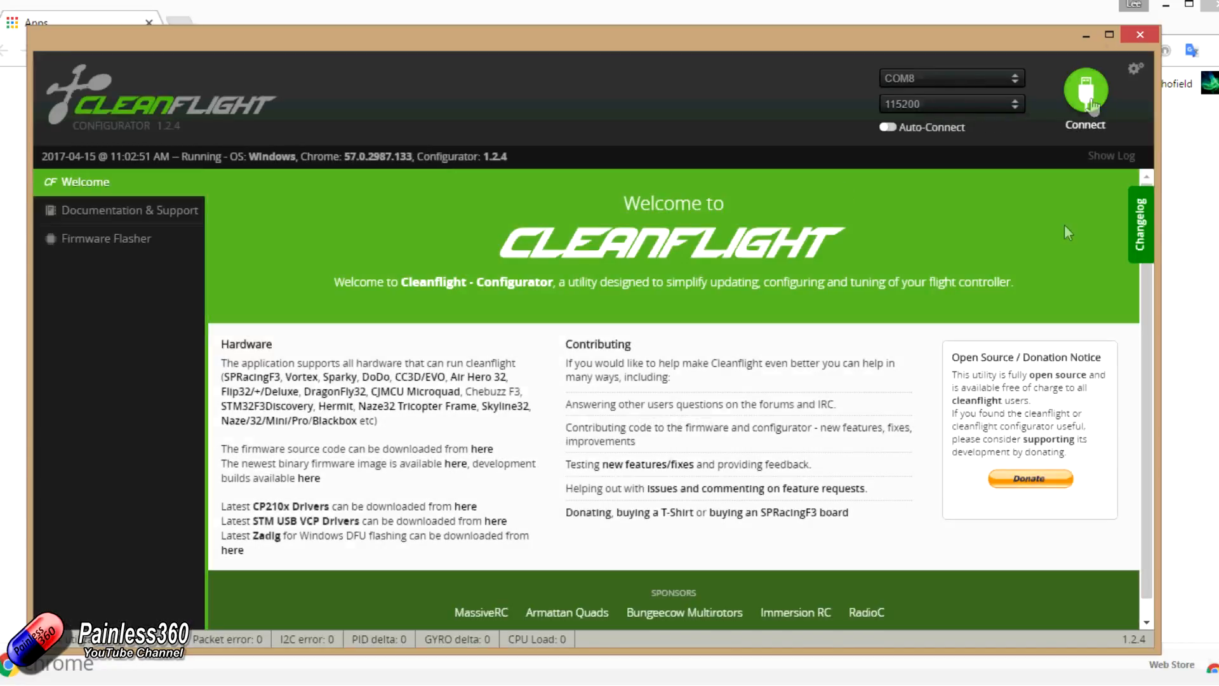
# Step: Connect Configurator 1.2.4 to the board and view its Receiver and Servos tabs
pyautogui.click(1084, 92)
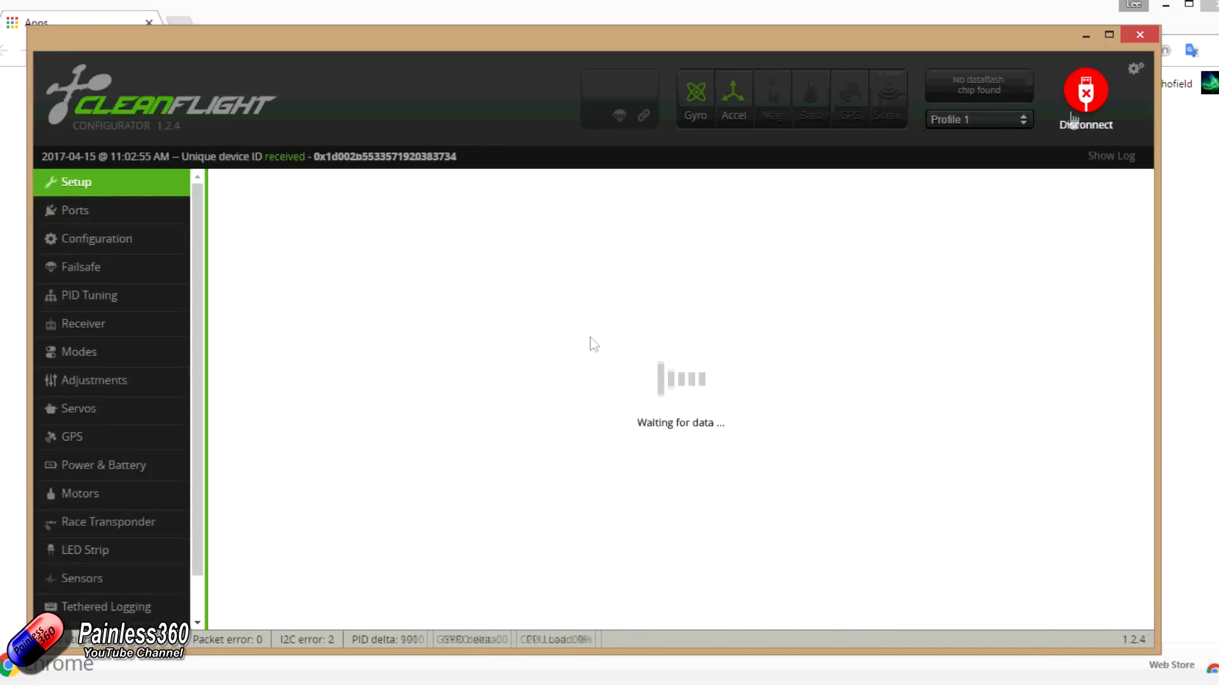
pyautogui.click(84, 323)
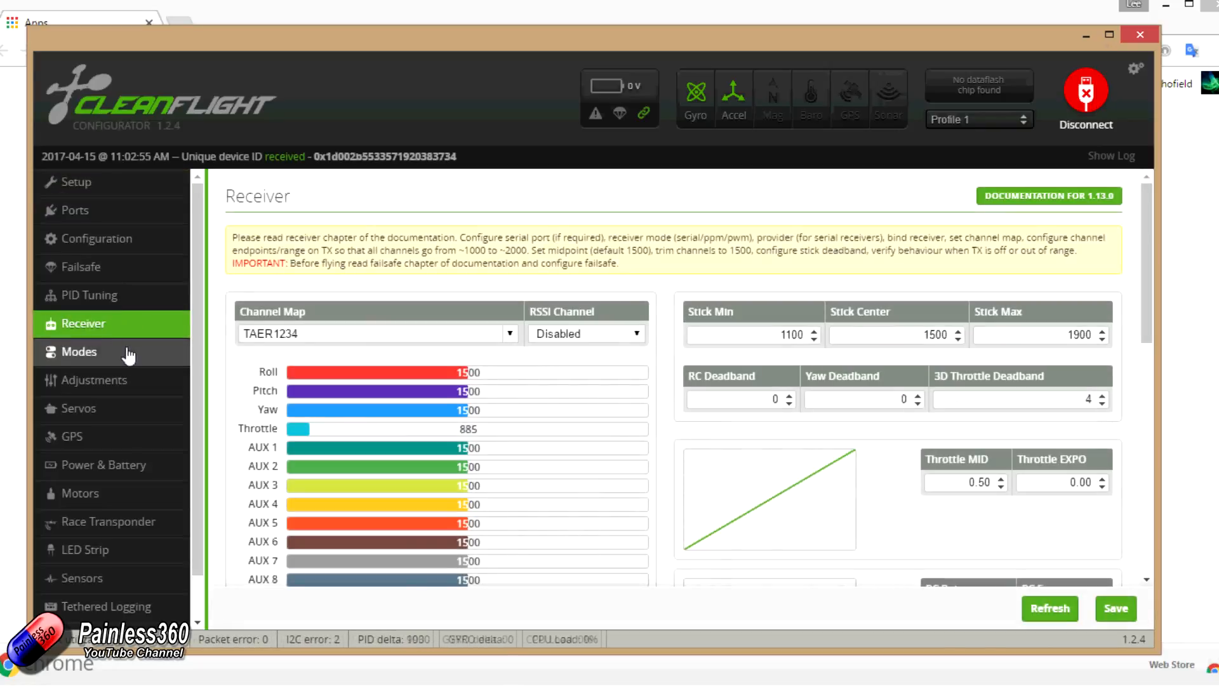
pyautogui.click(78, 408)
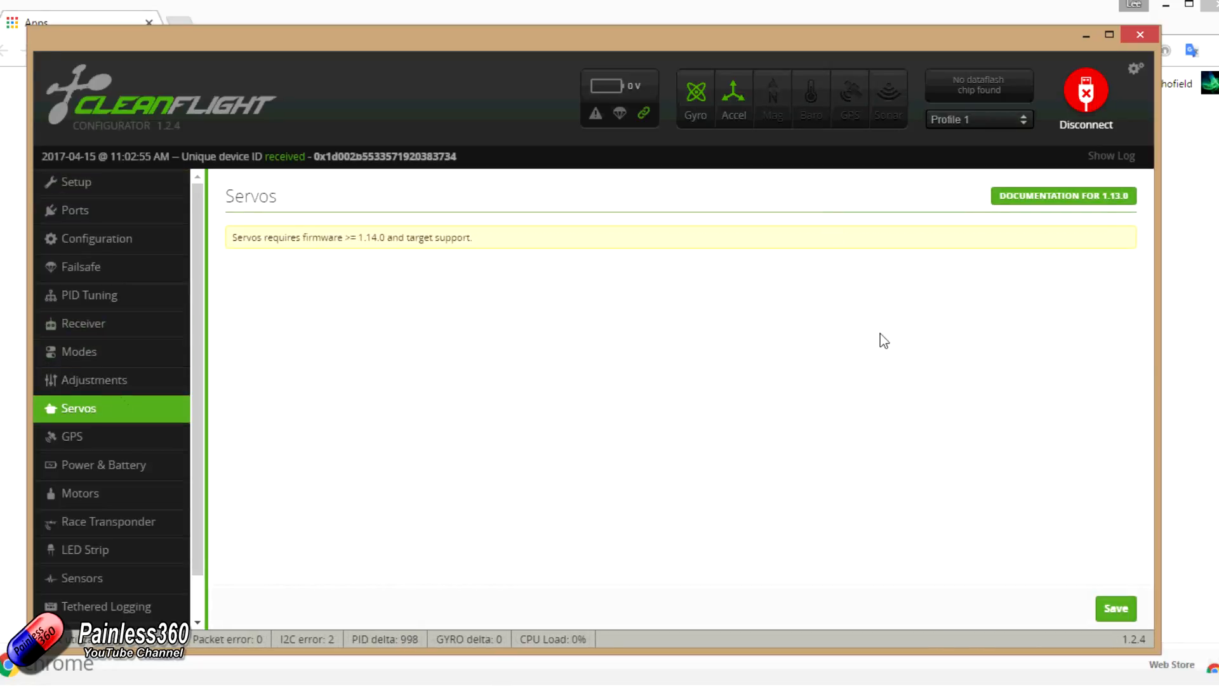
pyautogui.moveTo(867, 396)
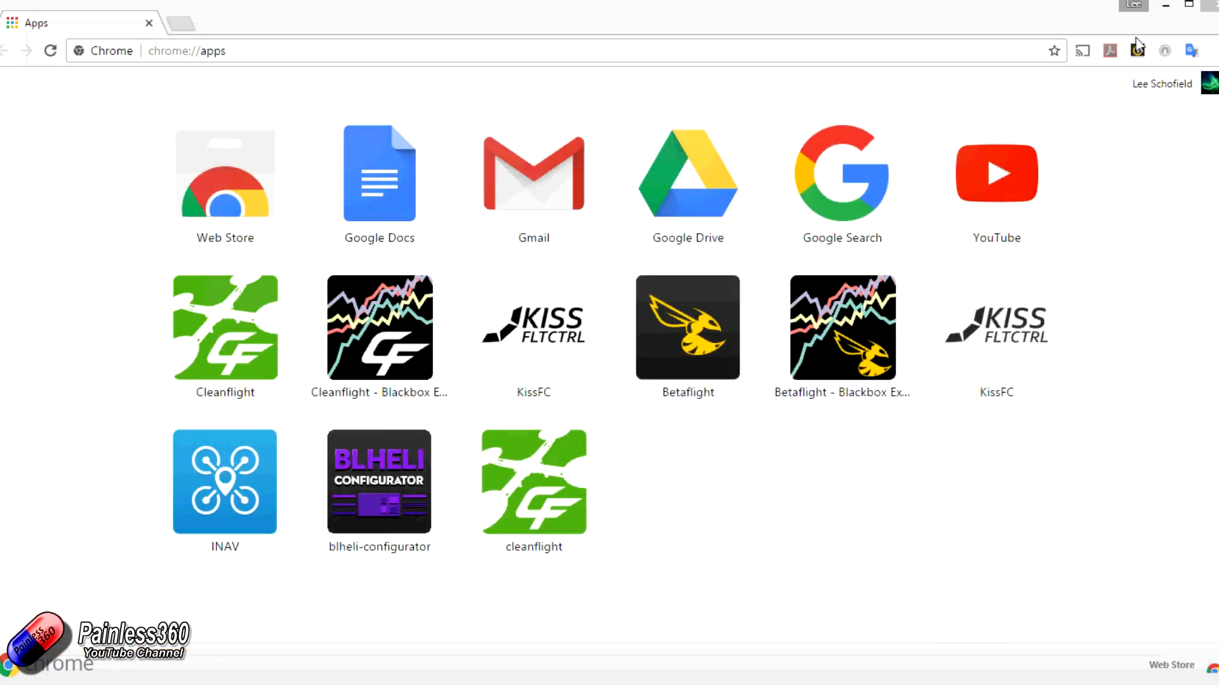
pyautogui.click(533, 481)
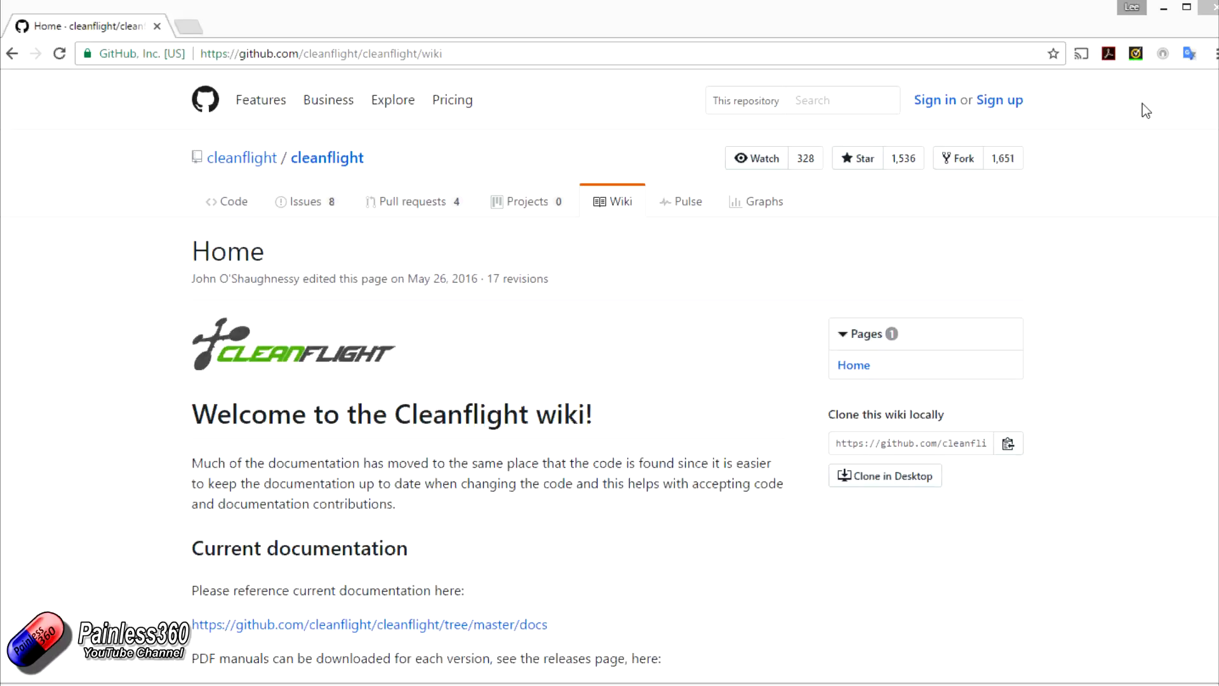
pyautogui.moveTo(501, 233)
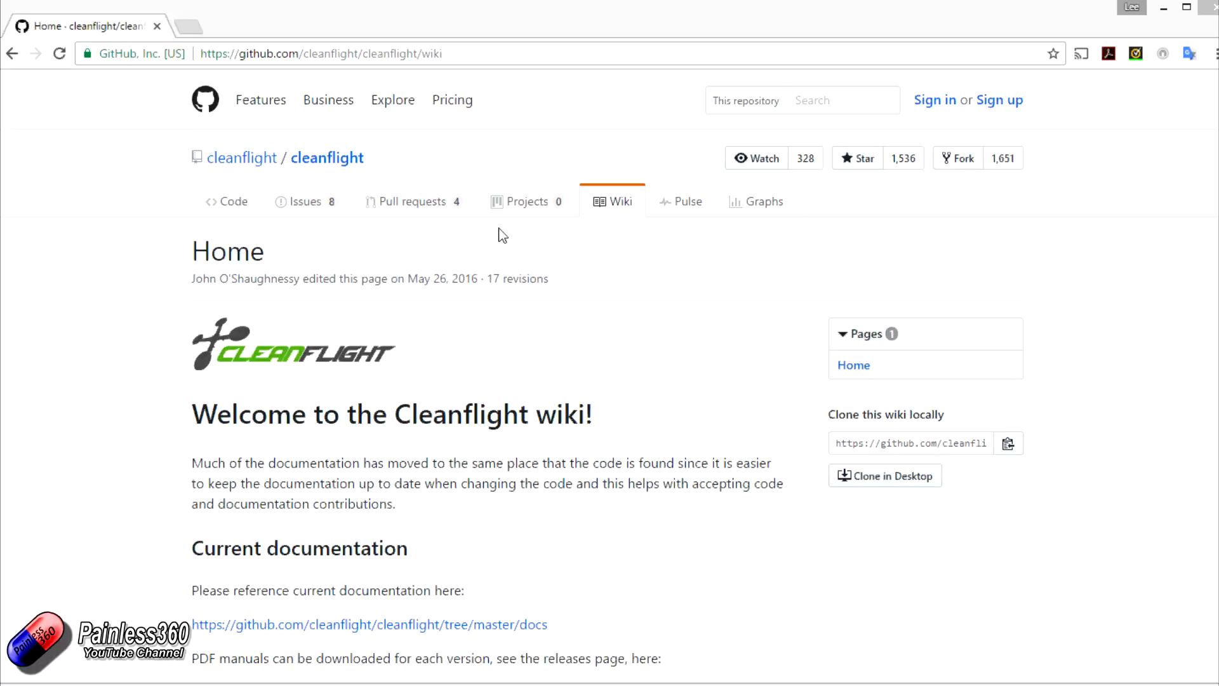
pyautogui.click(320, 52)
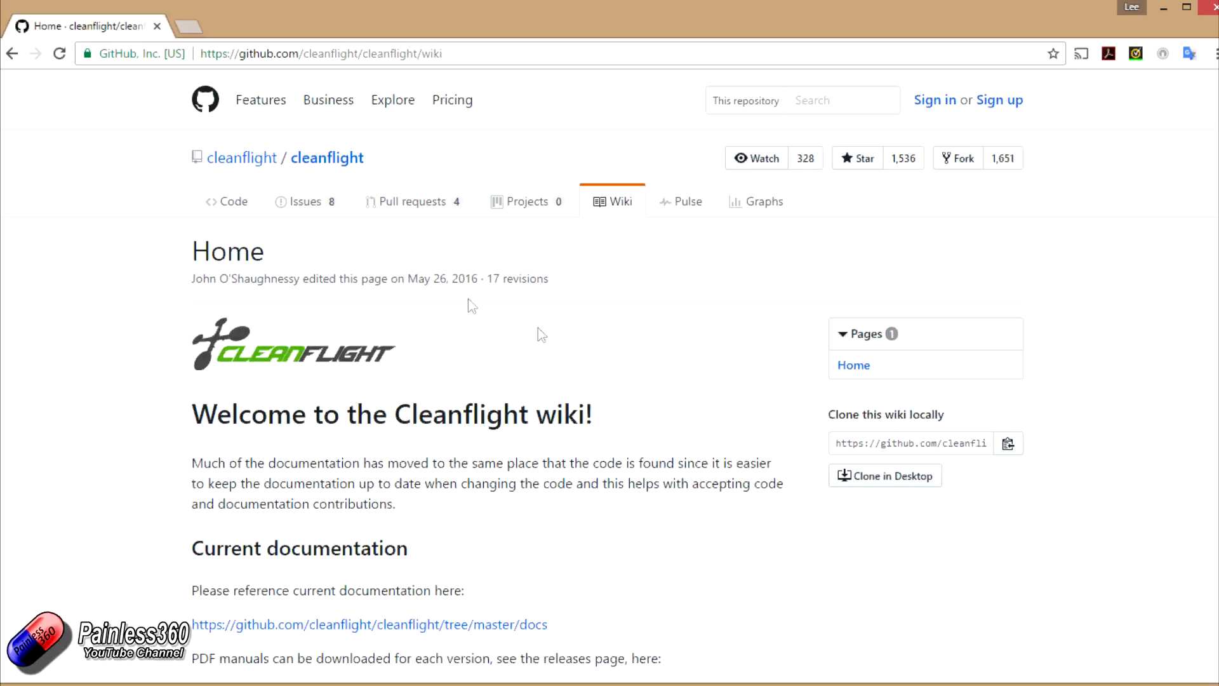
pyautogui.click(241, 157)
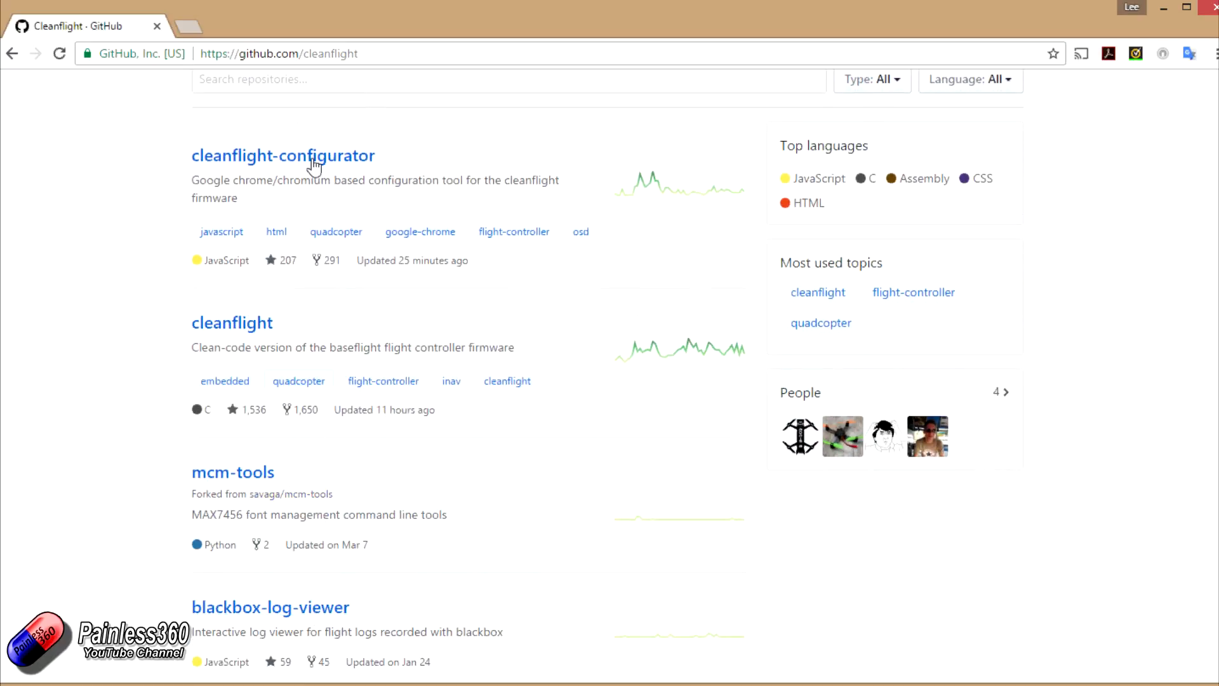
pyautogui.click(284, 155)
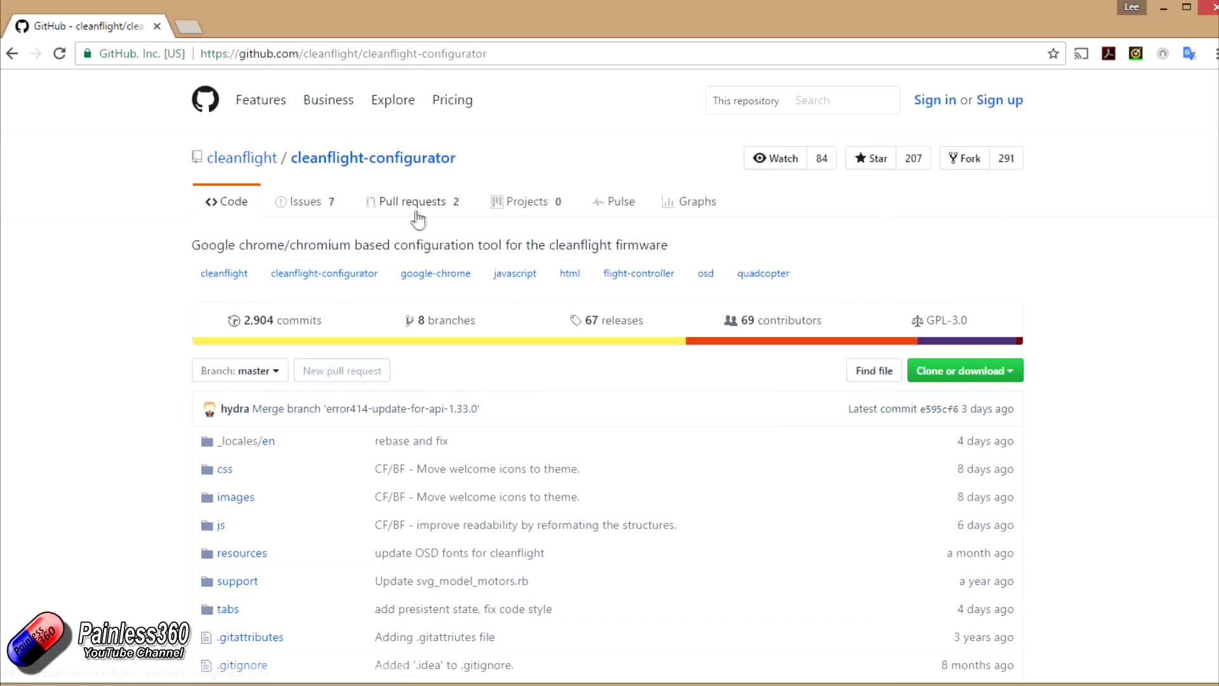
pyautogui.moveTo(294, 210)
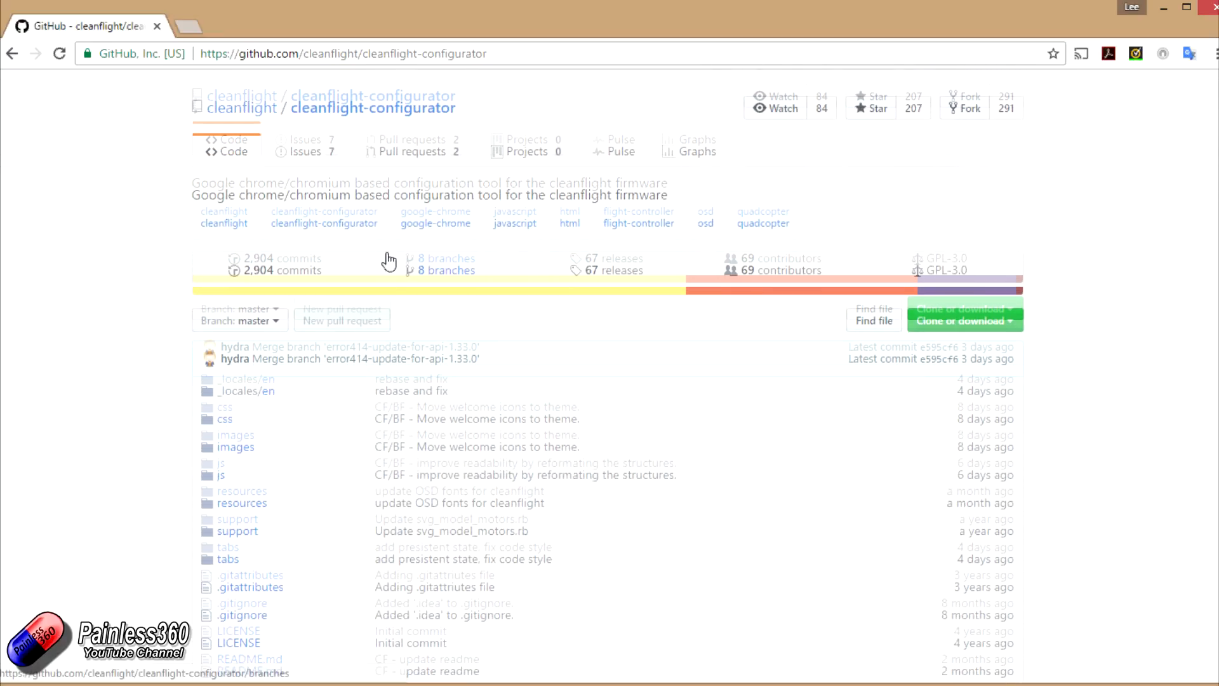
pyautogui.scroll(-3)
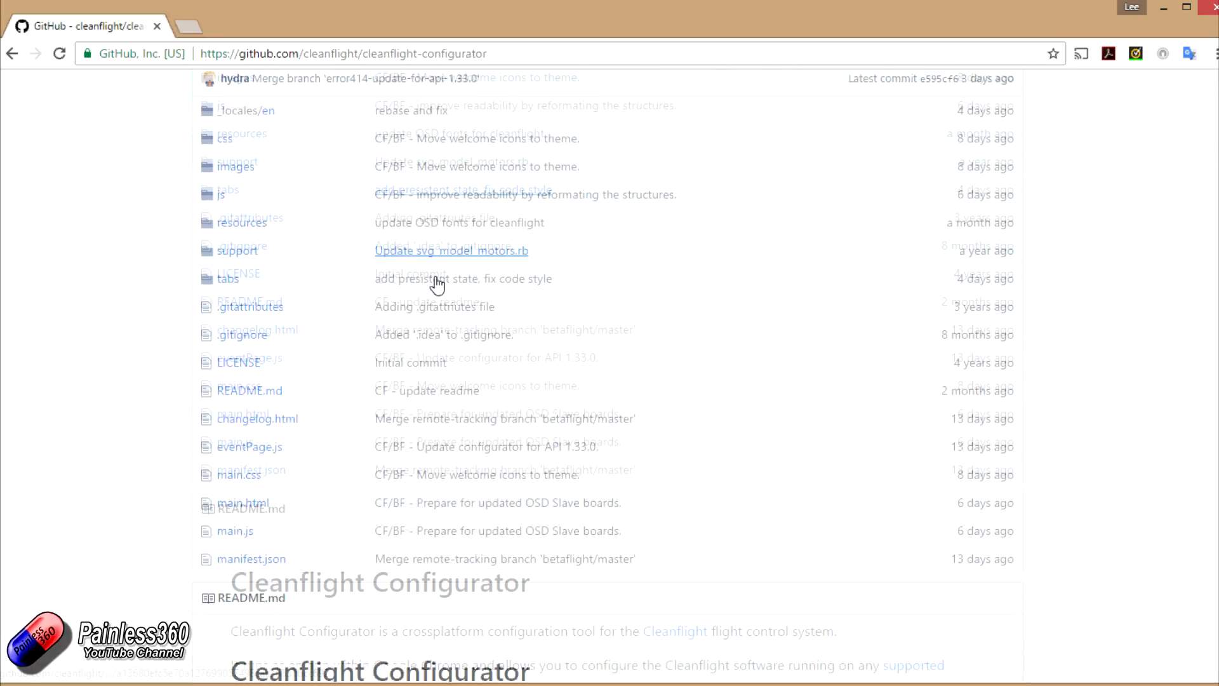
pyautogui.scroll(-3)
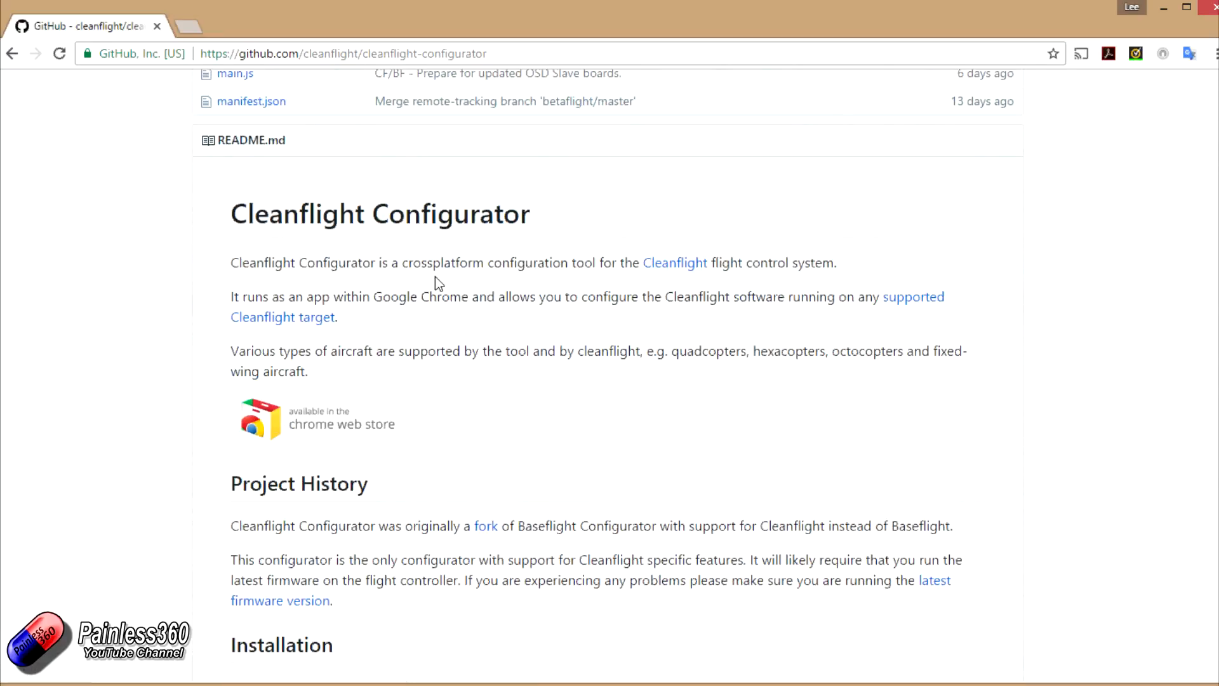
pyautogui.scroll(-3)
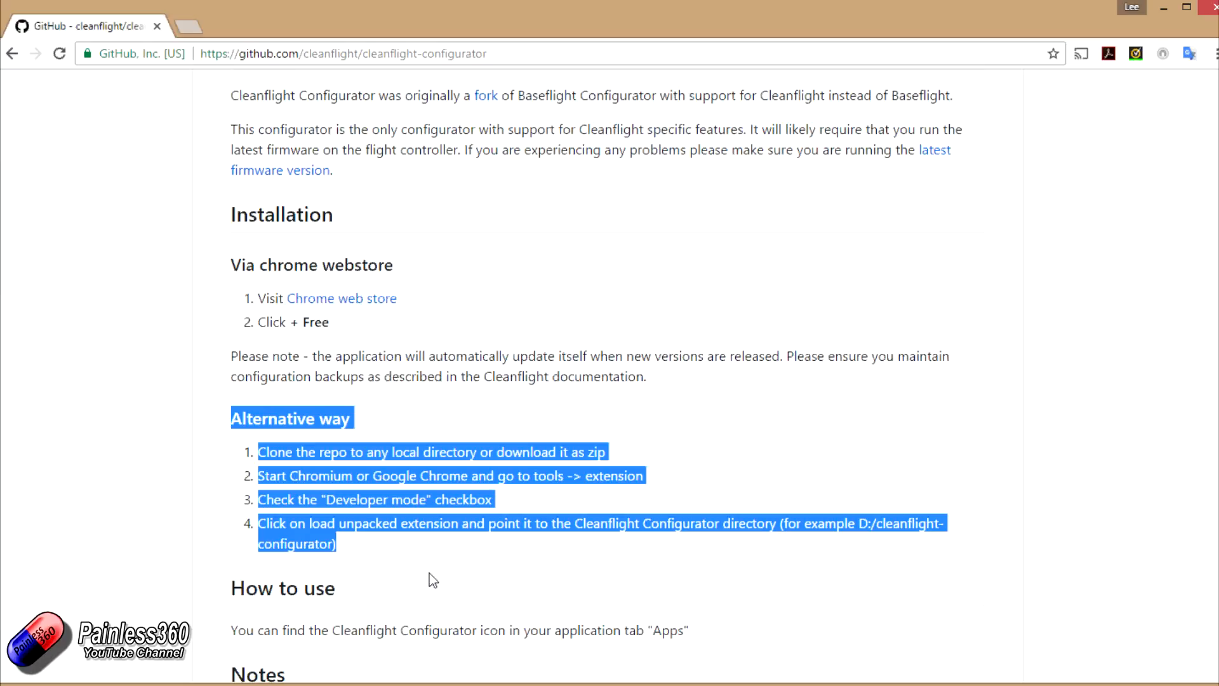
pyautogui.scroll(3)
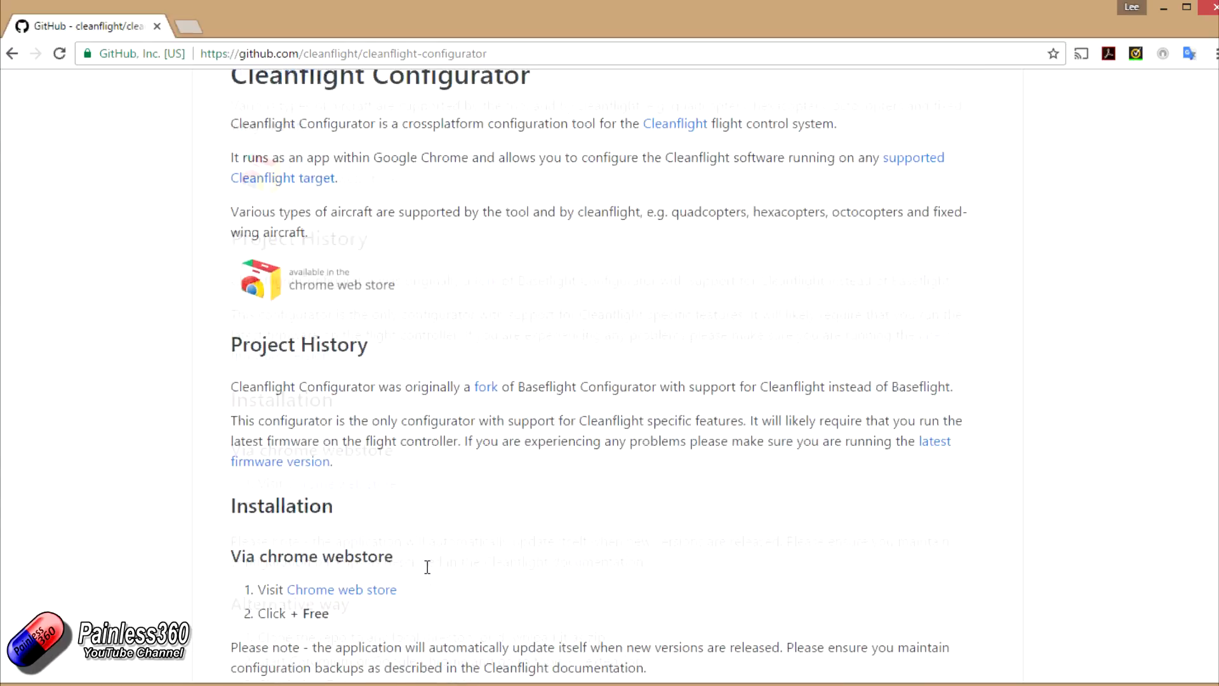
pyautogui.scroll(3)
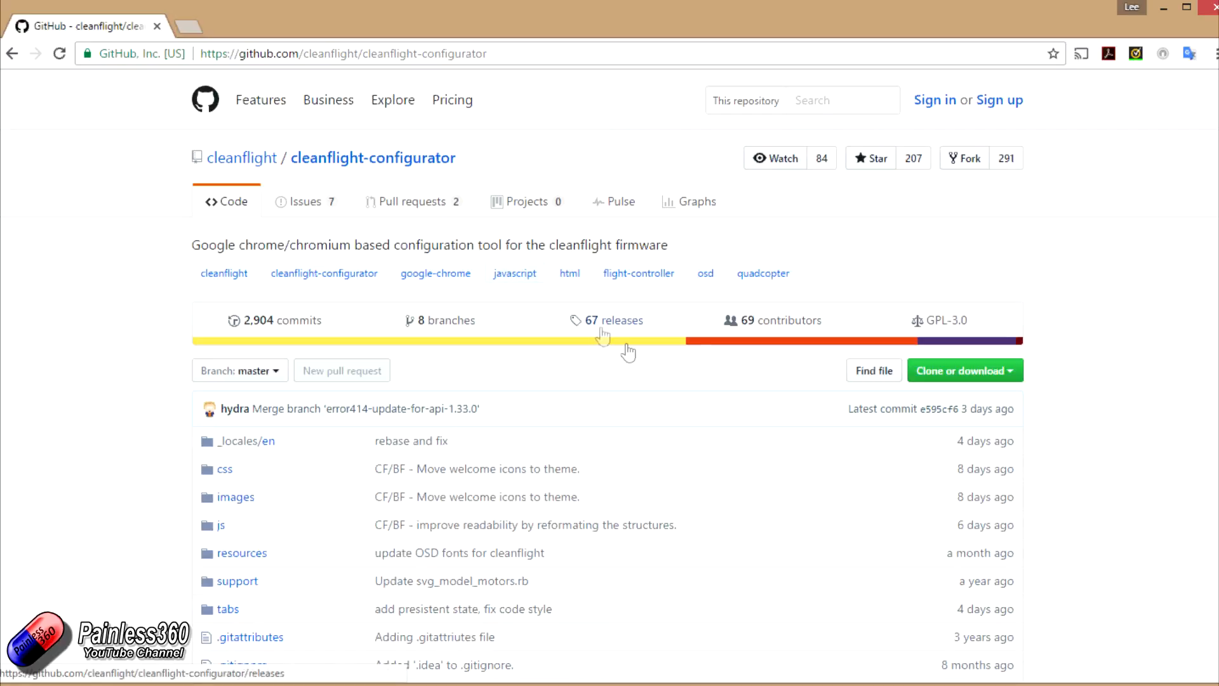
pyautogui.moveTo(621, 329)
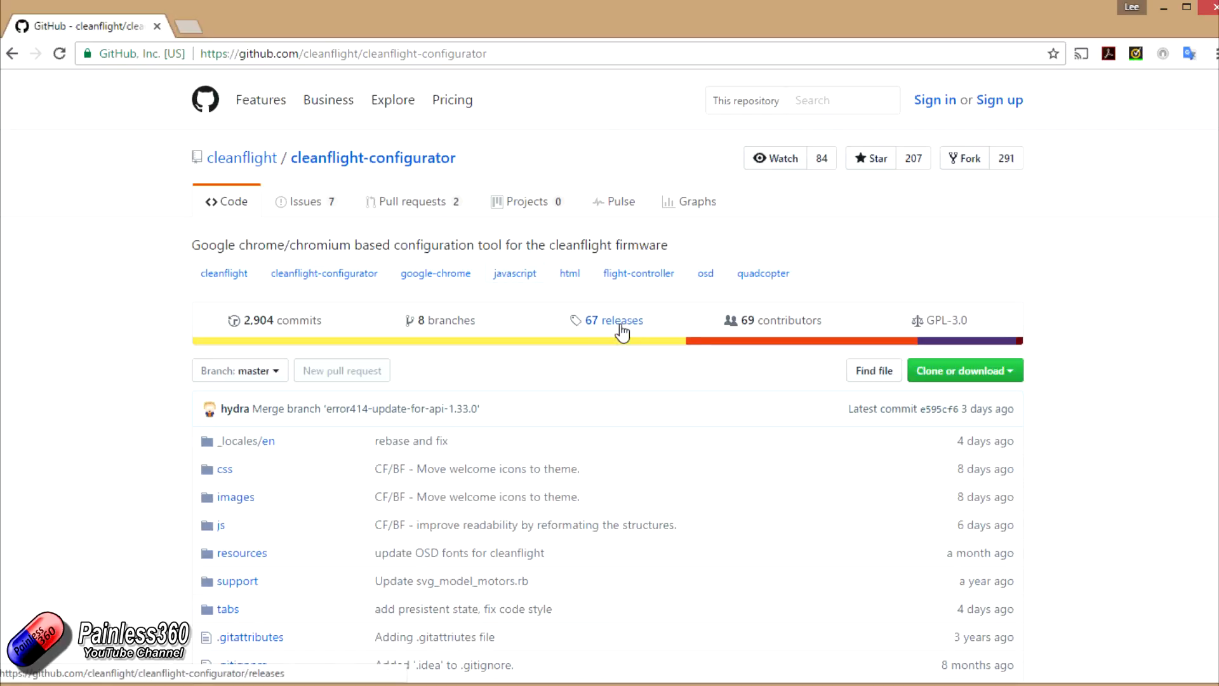
# Step: From the repository's releases list, download the v1.2.4 Source code (zip)
pyautogui.click(613, 320)
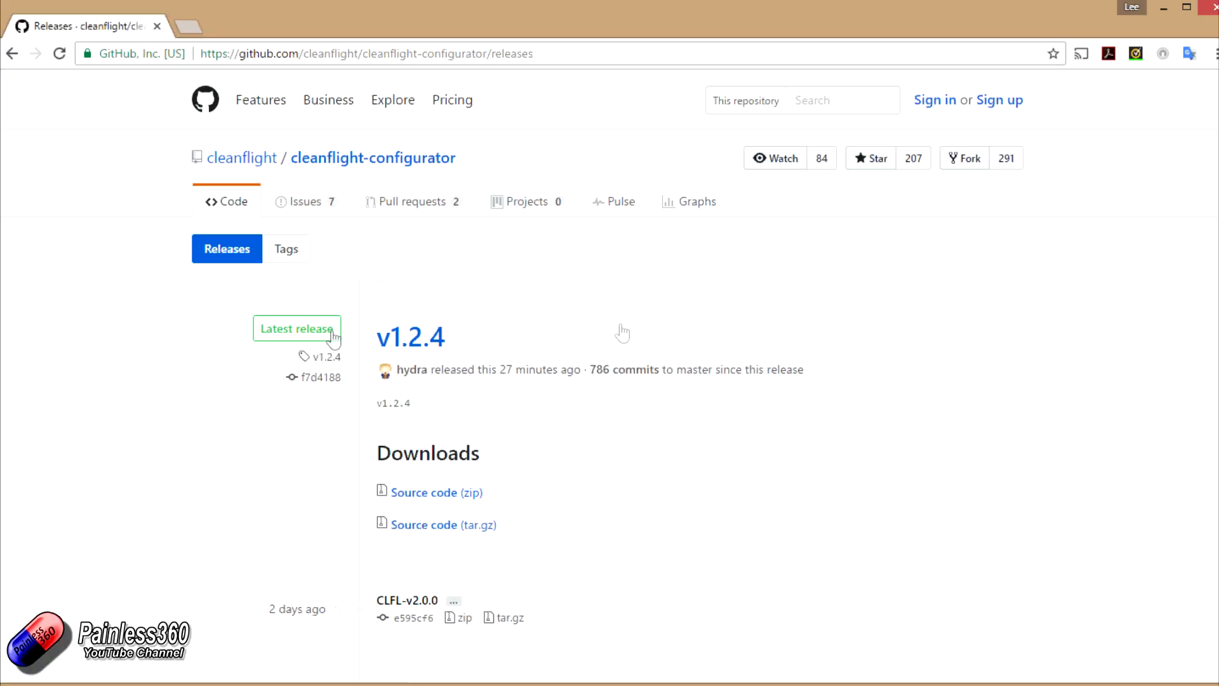
pyautogui.scroll(-3)
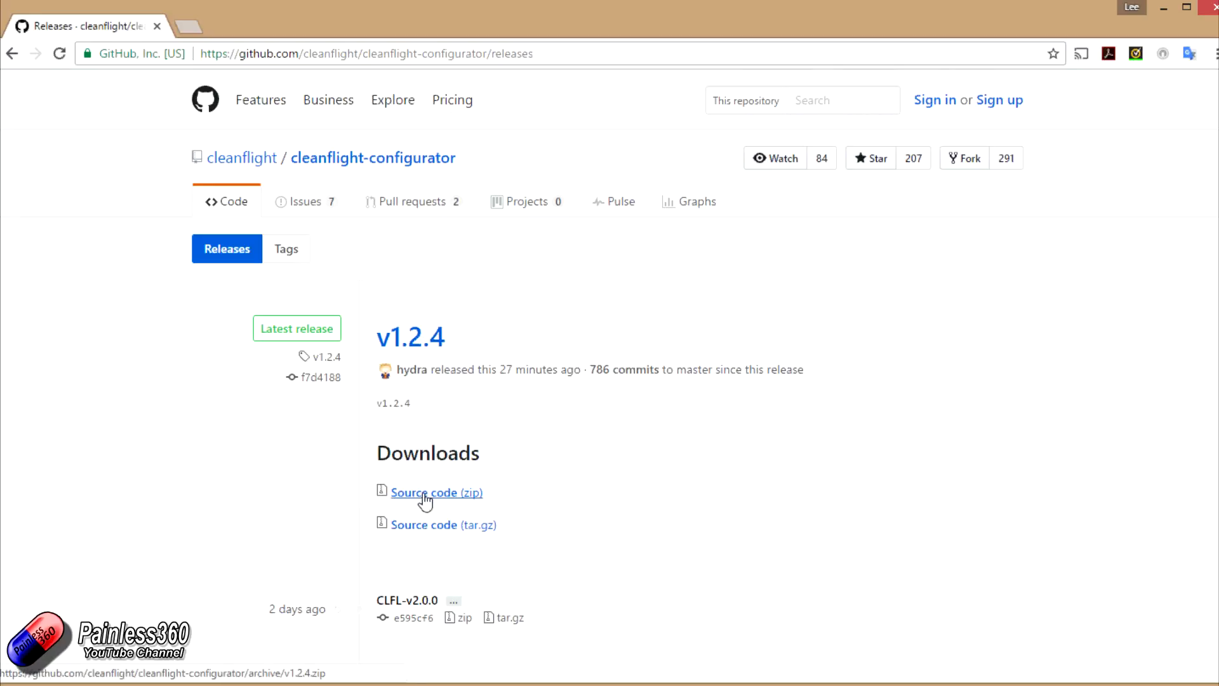
pyautogui.click(426, 492)
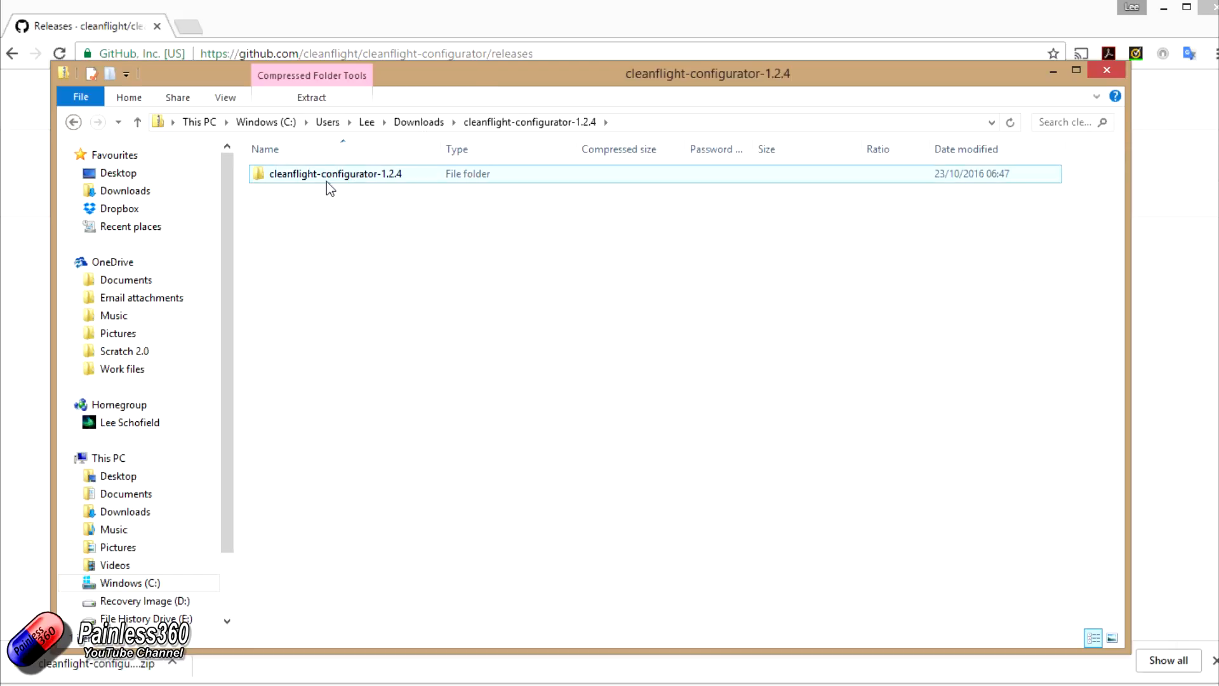
# Step: Open the cleanflight-configurator-1.2.4 folder in the zip and select README.md and _locales
pyautogui.doubleClick(341, 173)
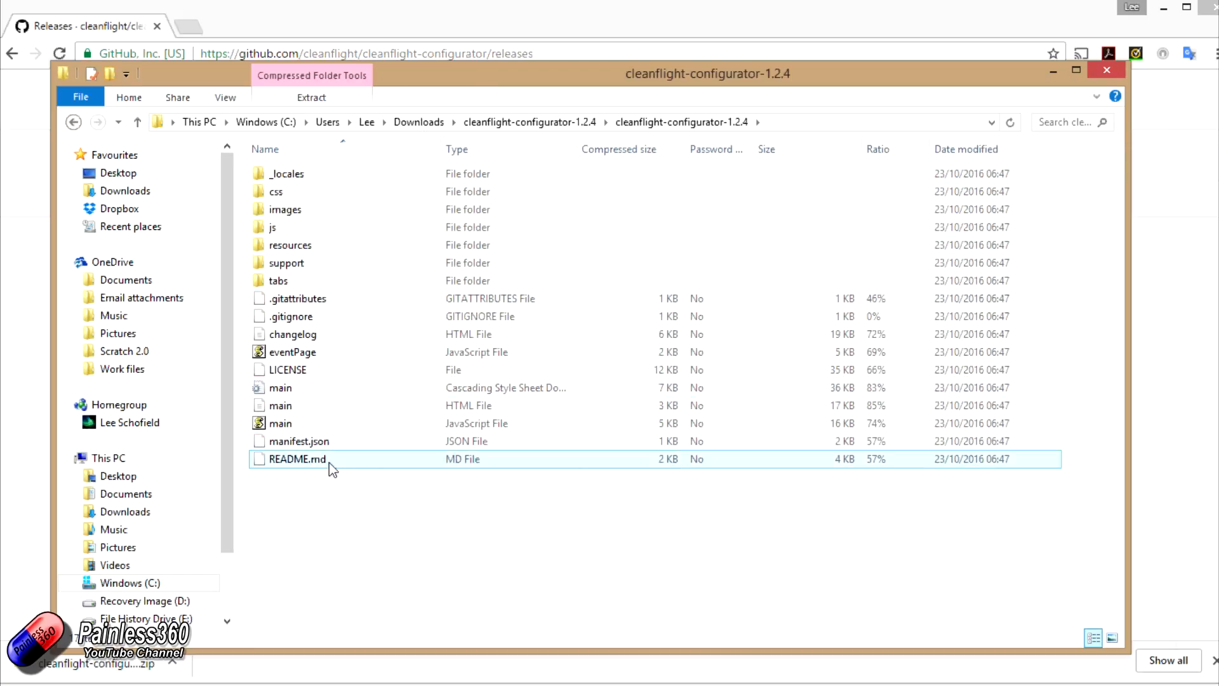
pyautogui.click(285, 173)
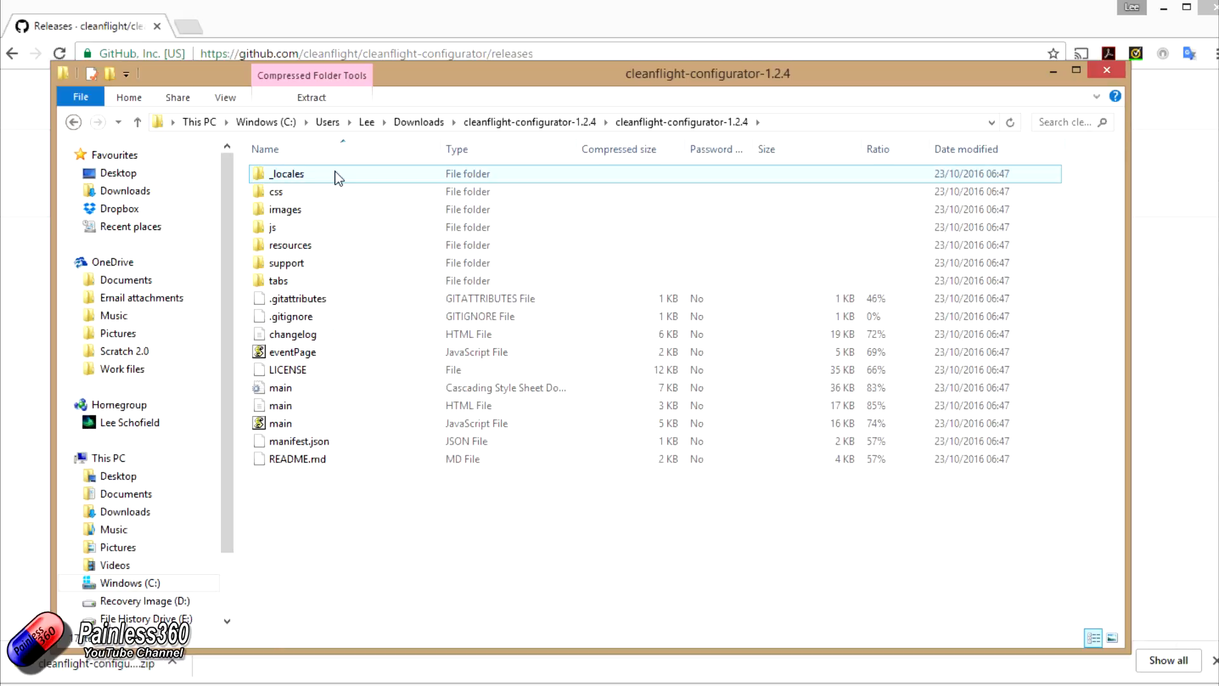
pyautogui.click(72, 121)
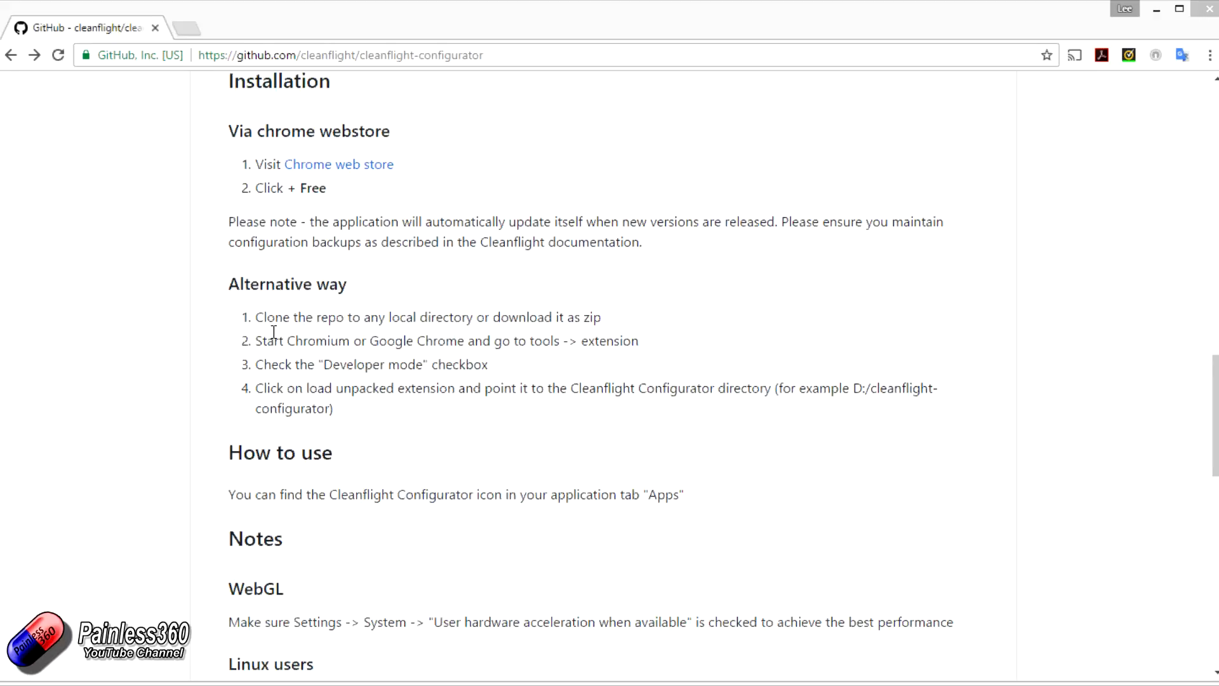
pyautogui.moveTo(437, 346)
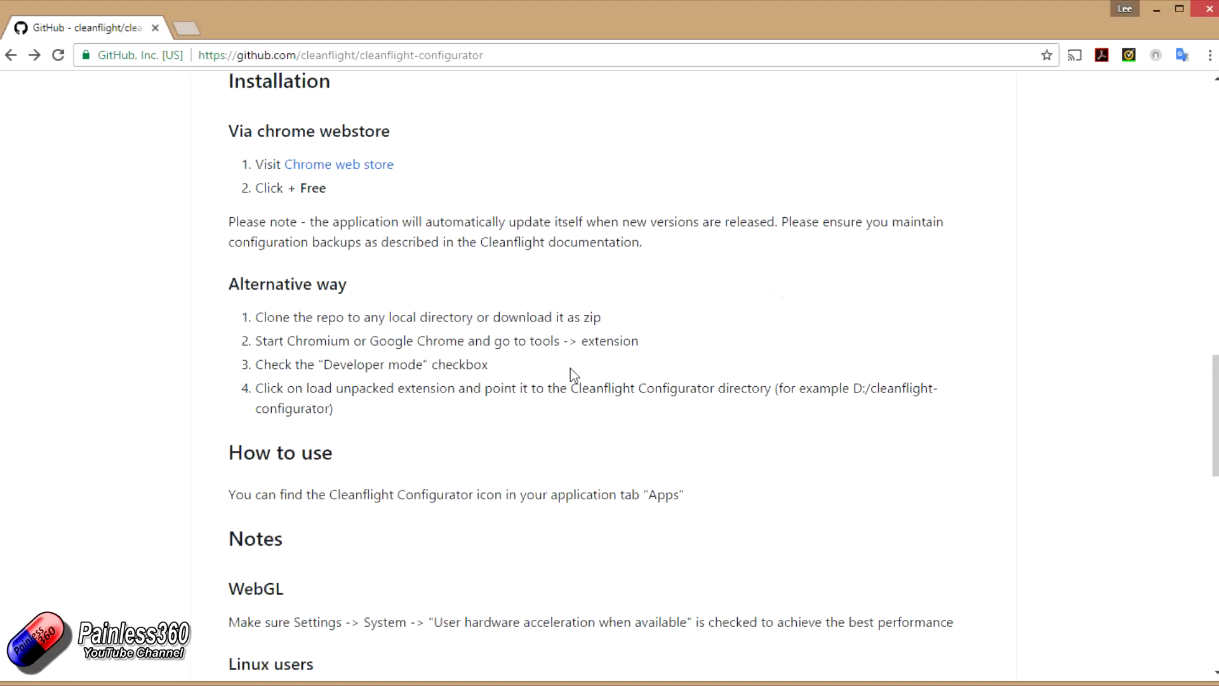
# Step: Open Chrome's Extensions page with Developer mode on, checking it against the GitHub README
pyautogui.click(1209, 54)
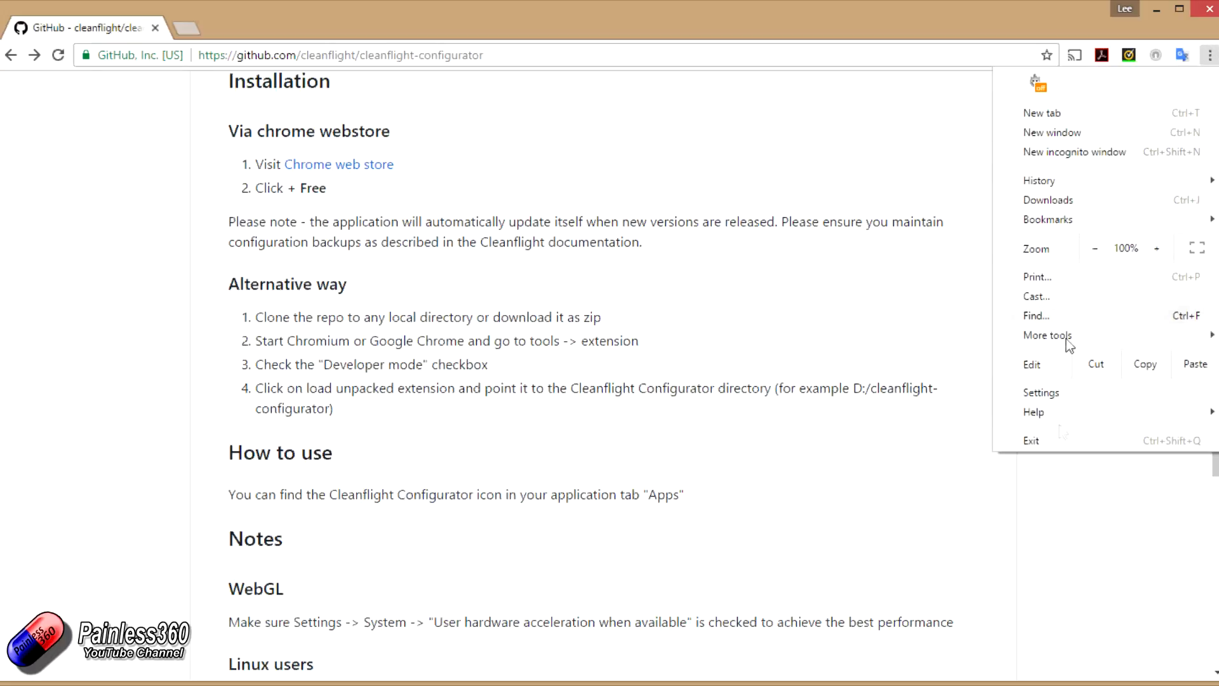
pyautogui.moveTo(1060, 431)
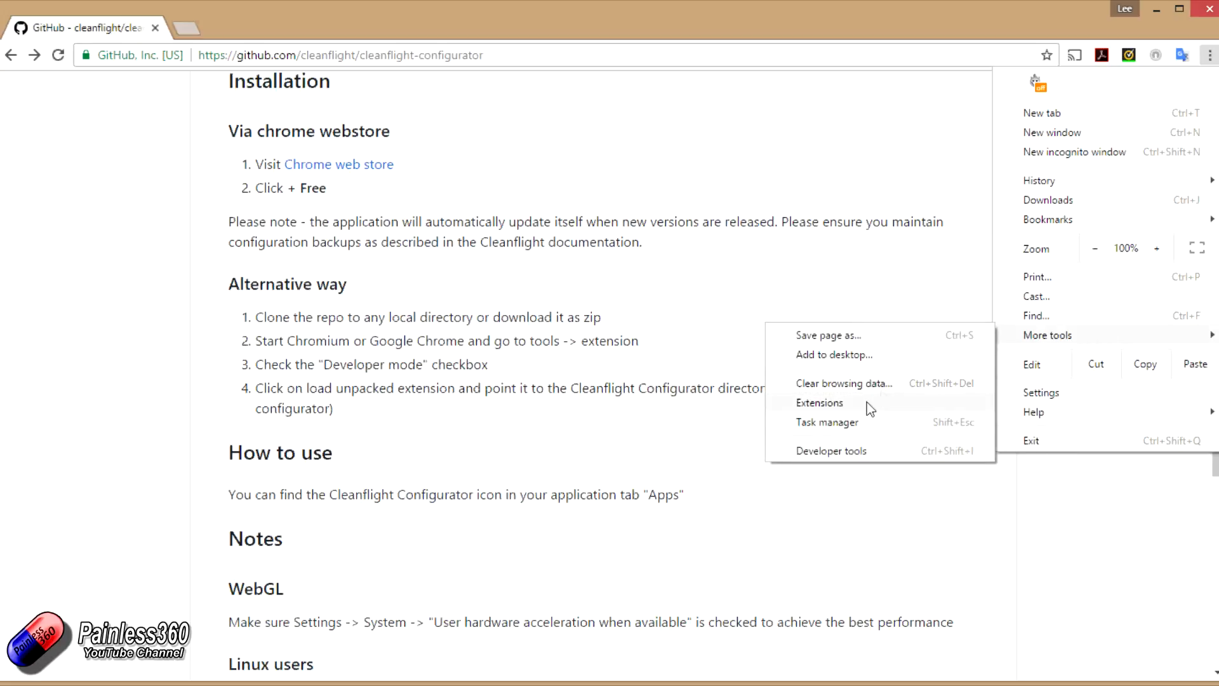
pyautogui.click(819, 403)
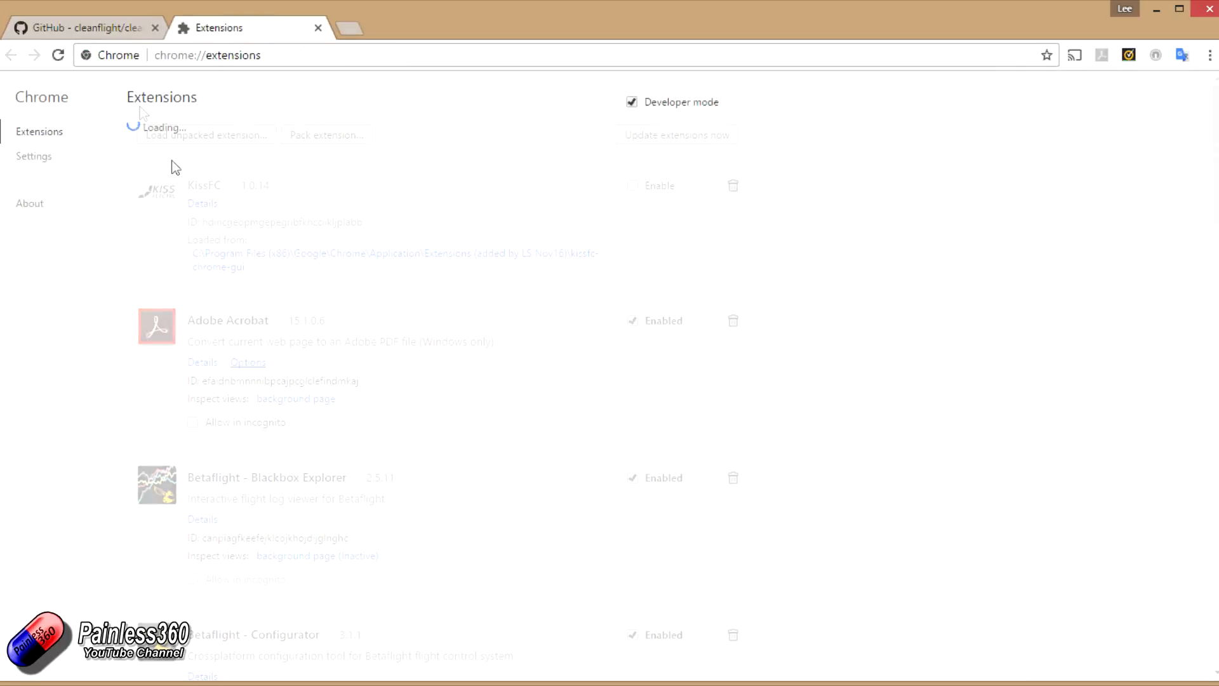
pyautogui.click(95, 27)
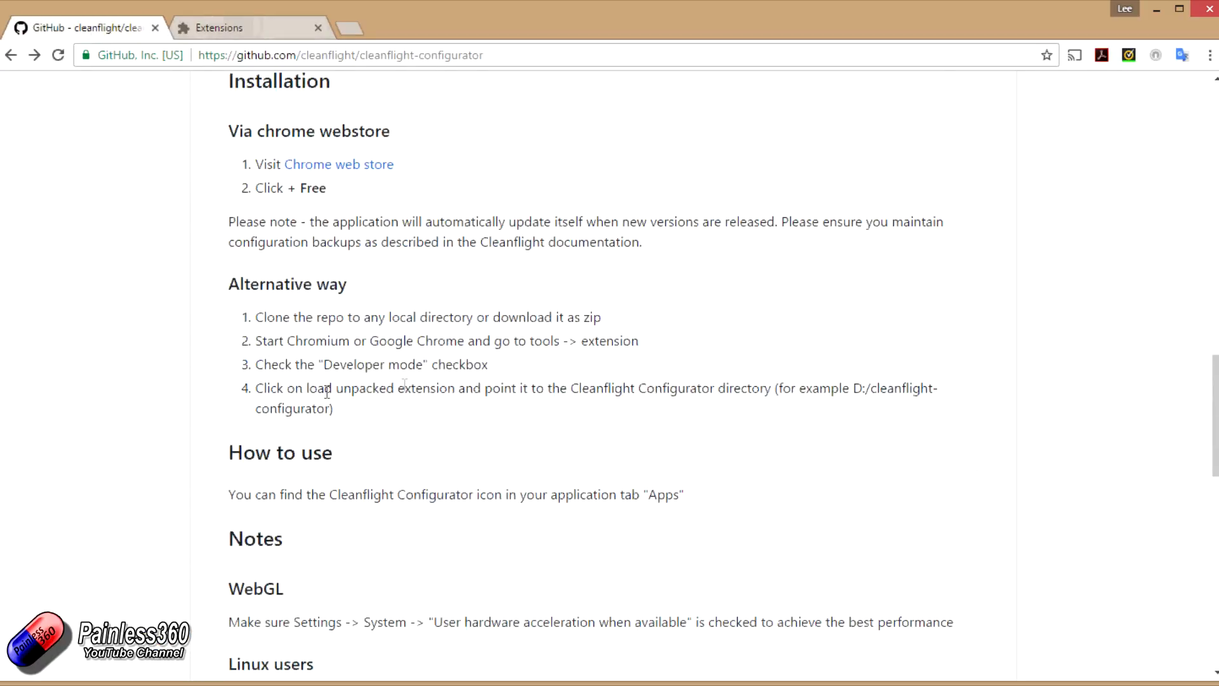
pyautogui.click(223, 27)
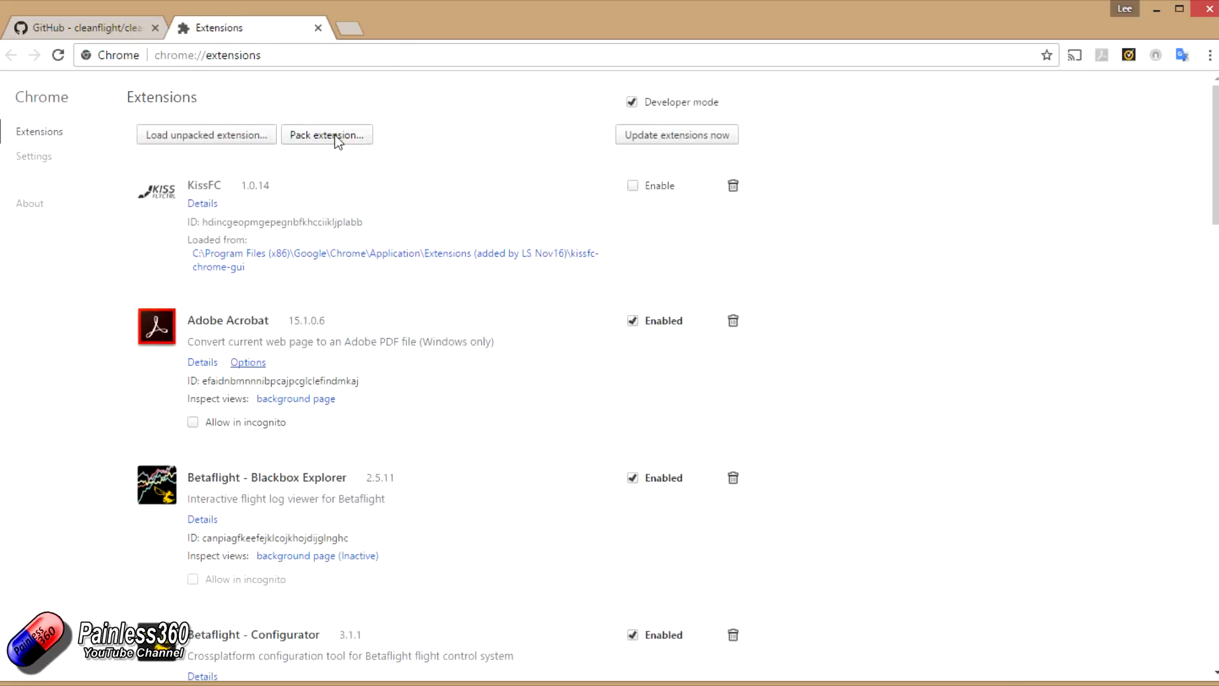
pyautogui.moveTo(633, 108)
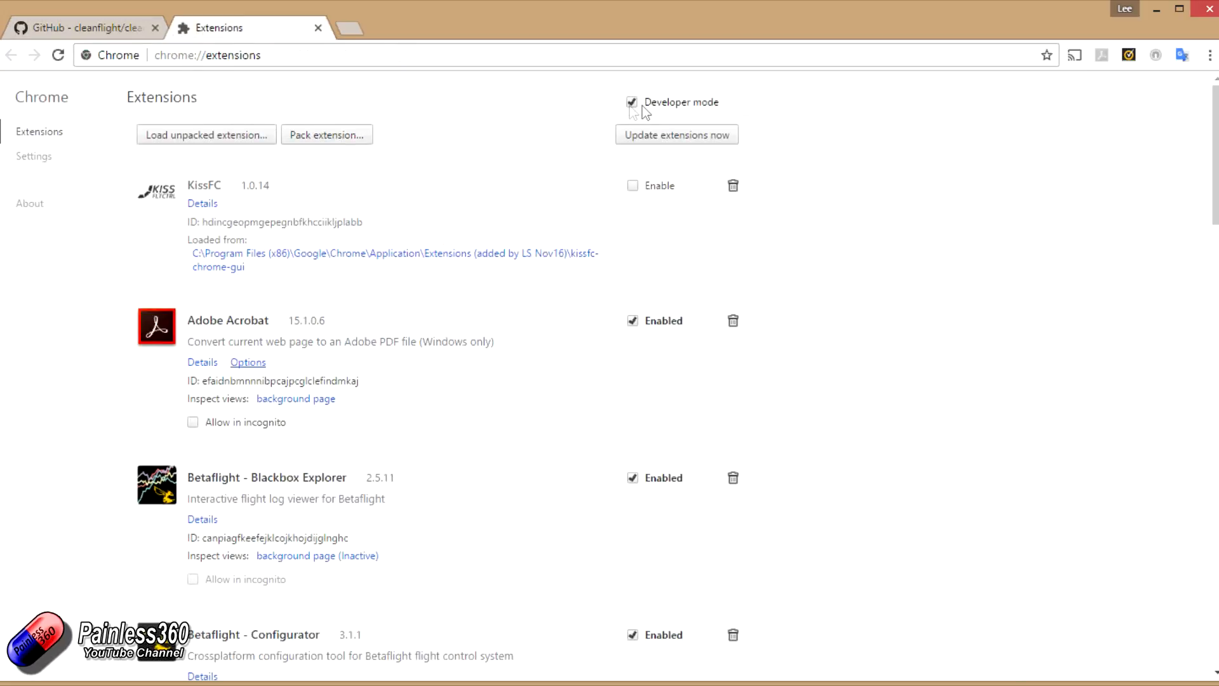
pyautogui.moveTo(655, 110)
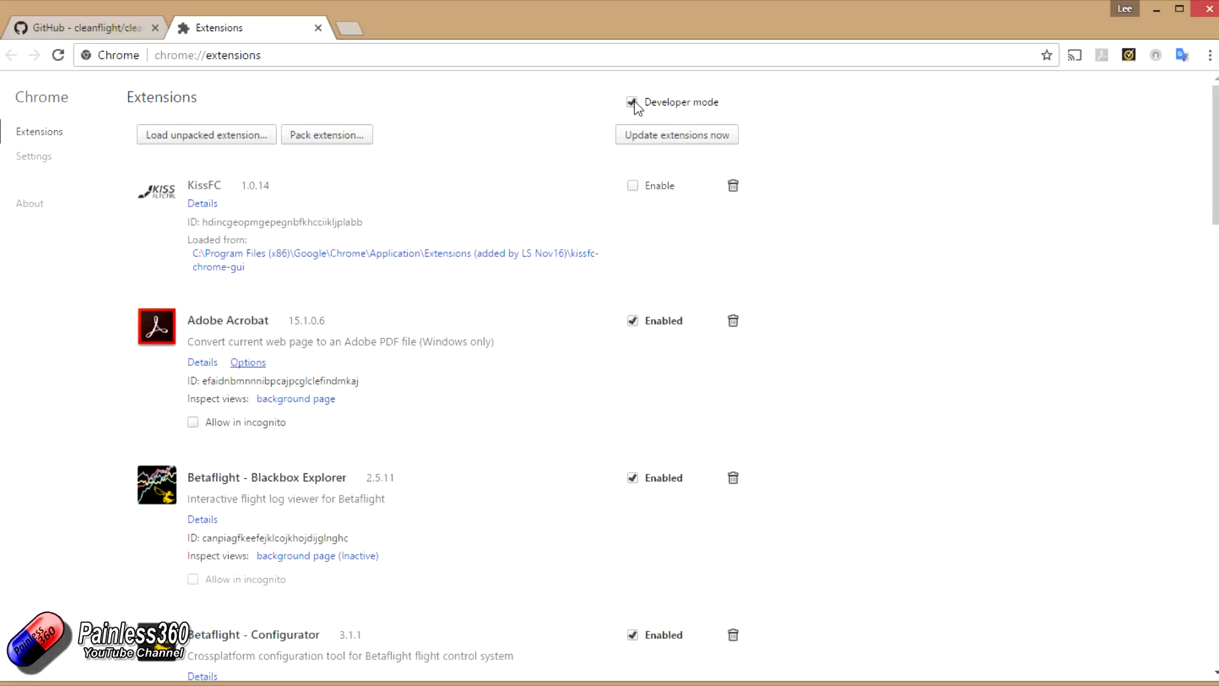
pyautogui.click(89, 27)
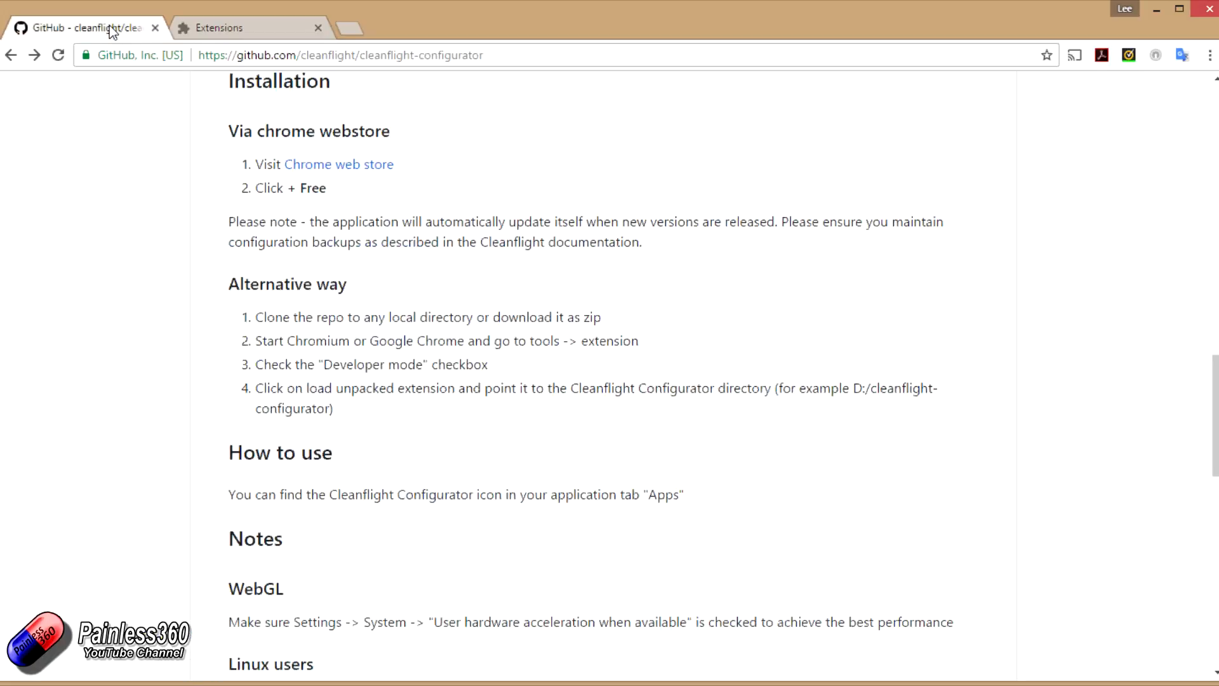
pyautogui.moveTo(417, 413)
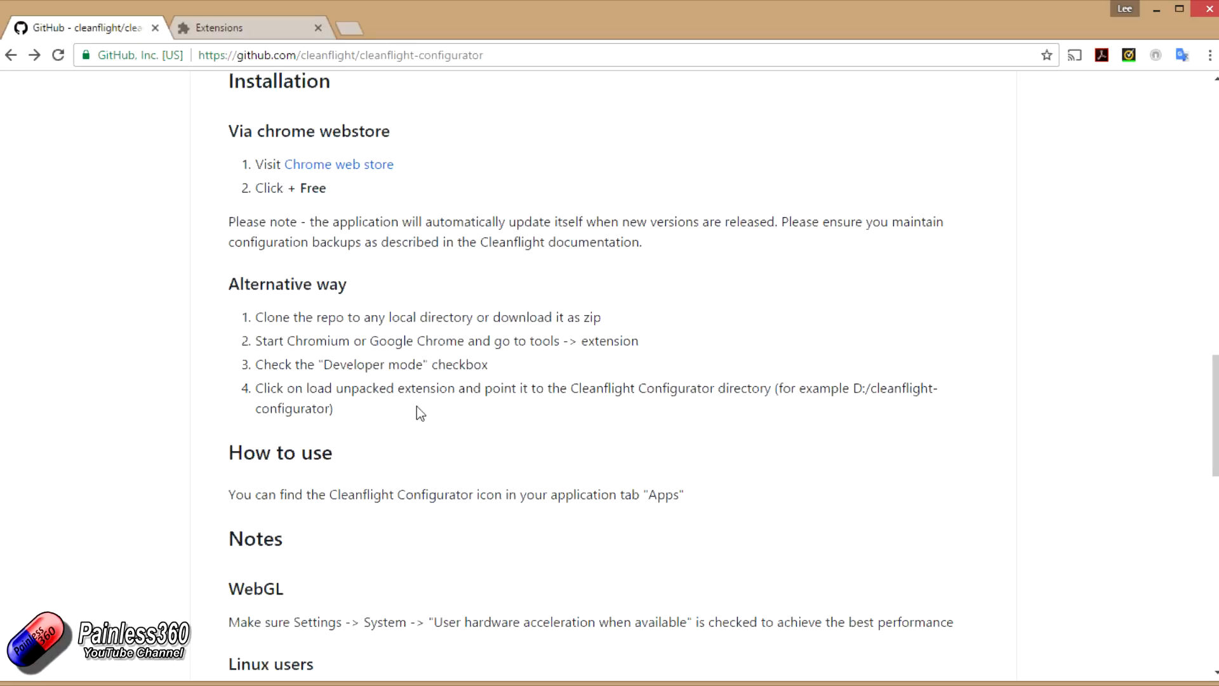
pyautogui.click(226, 27)
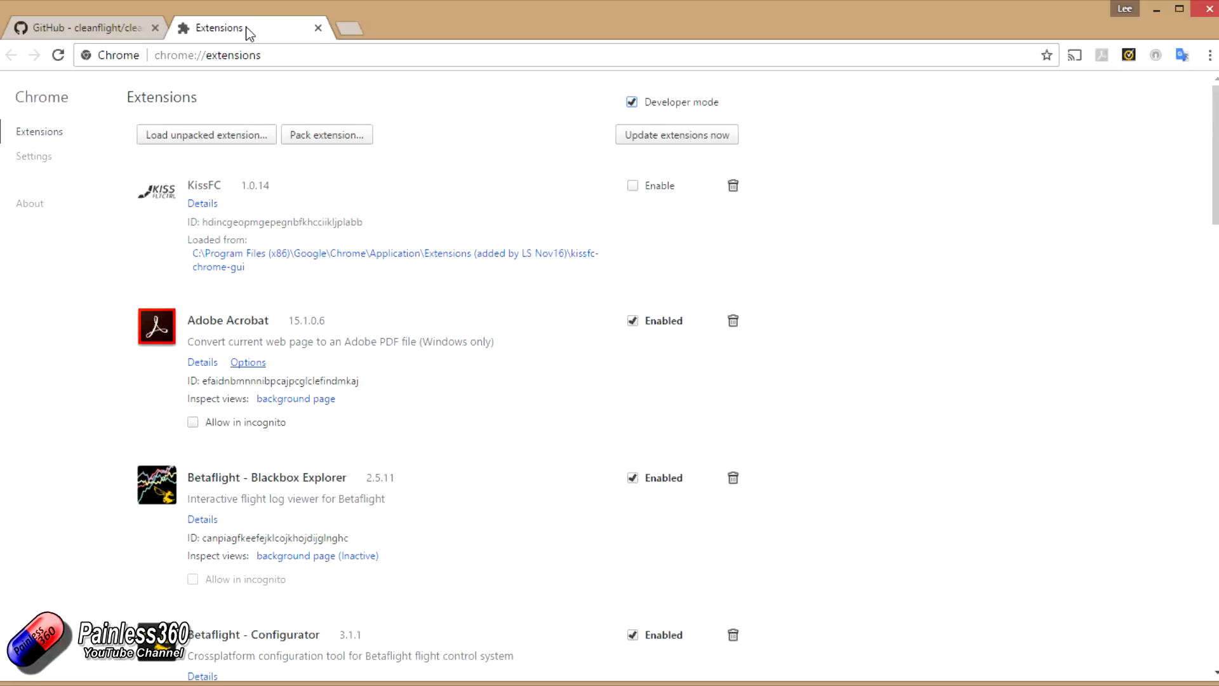
# Step: Load the cleanflight-configurator-1.2.4 folder as an unpacked extension and return to the README
pyautogui.click(206, 134)
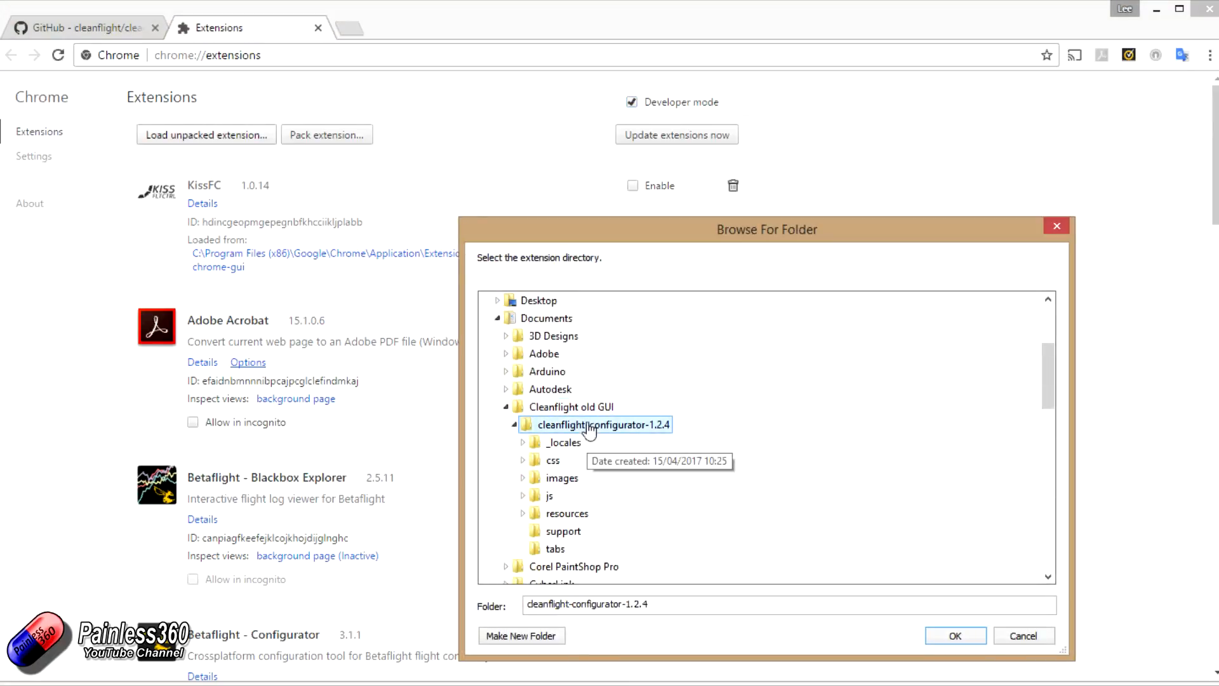
pyautogui.click(955, 635)
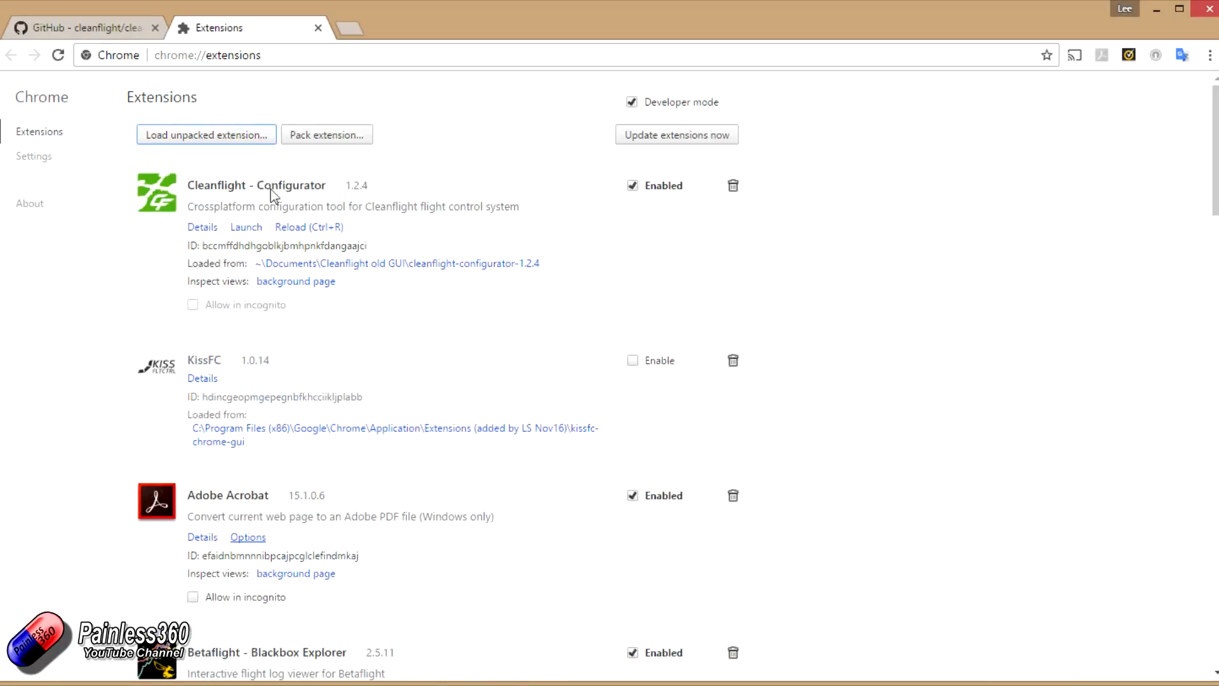
pyautogui.moveTo(421, 245)
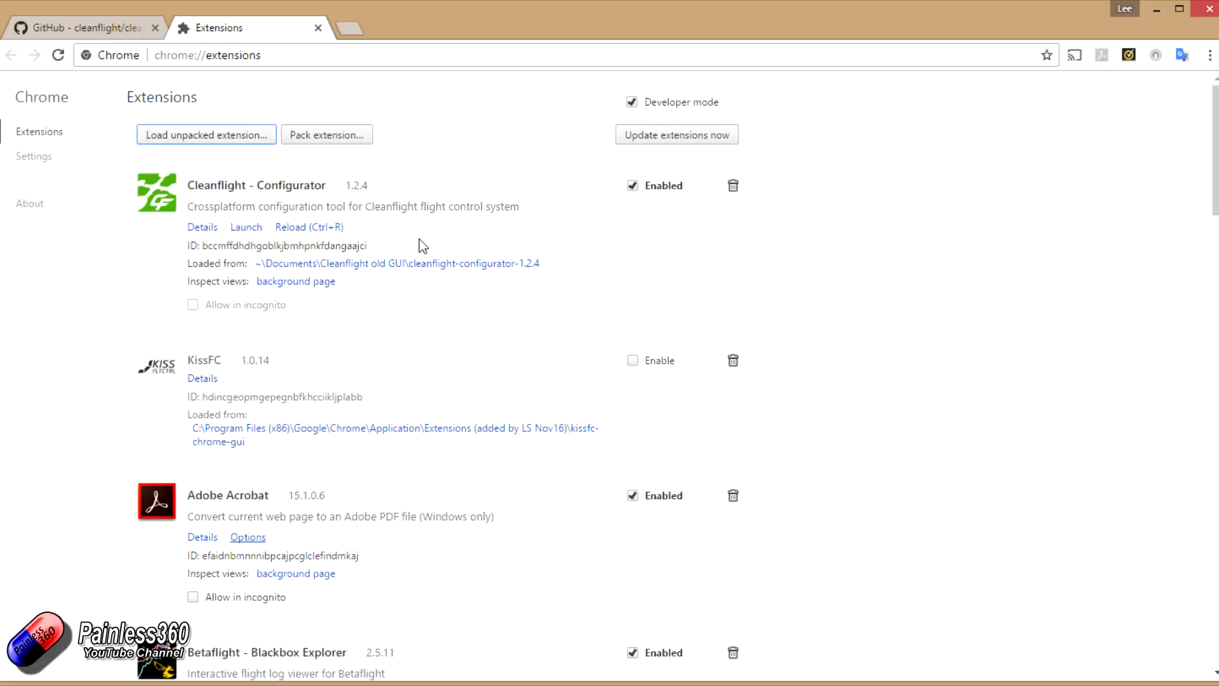
pyautogui.click(83, 27)
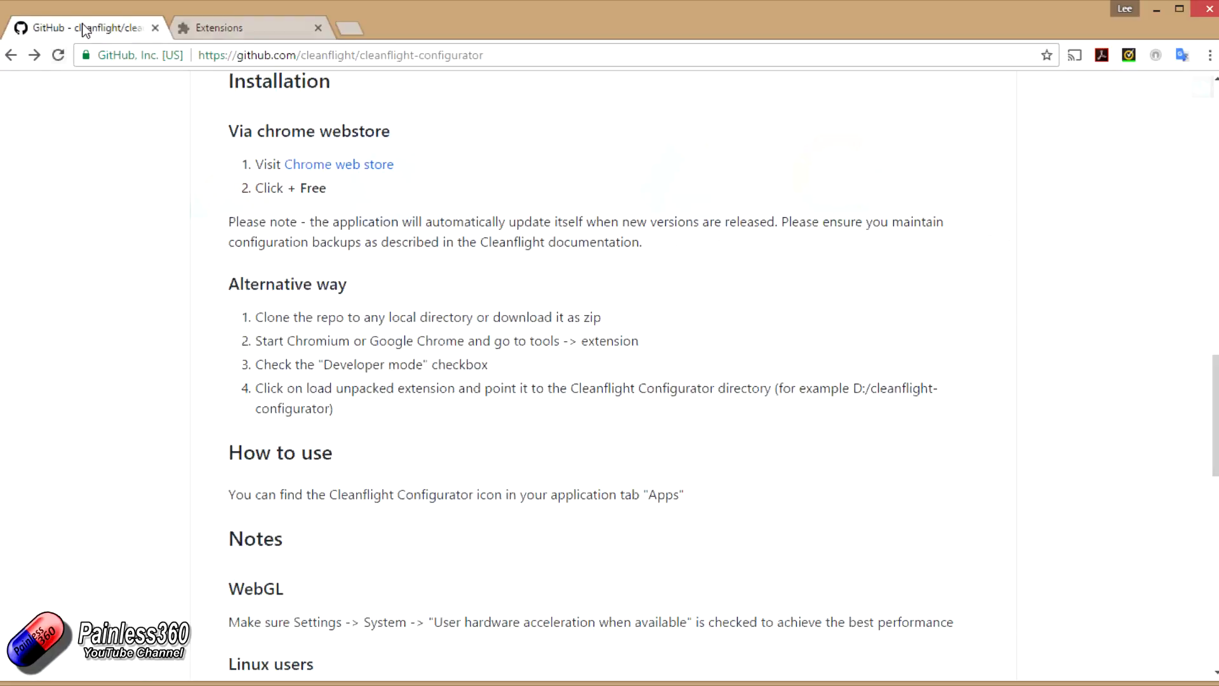
# Step: Launch Cleanflight Configurator from Chrome's apps page
pyautogui.click(229, 27)
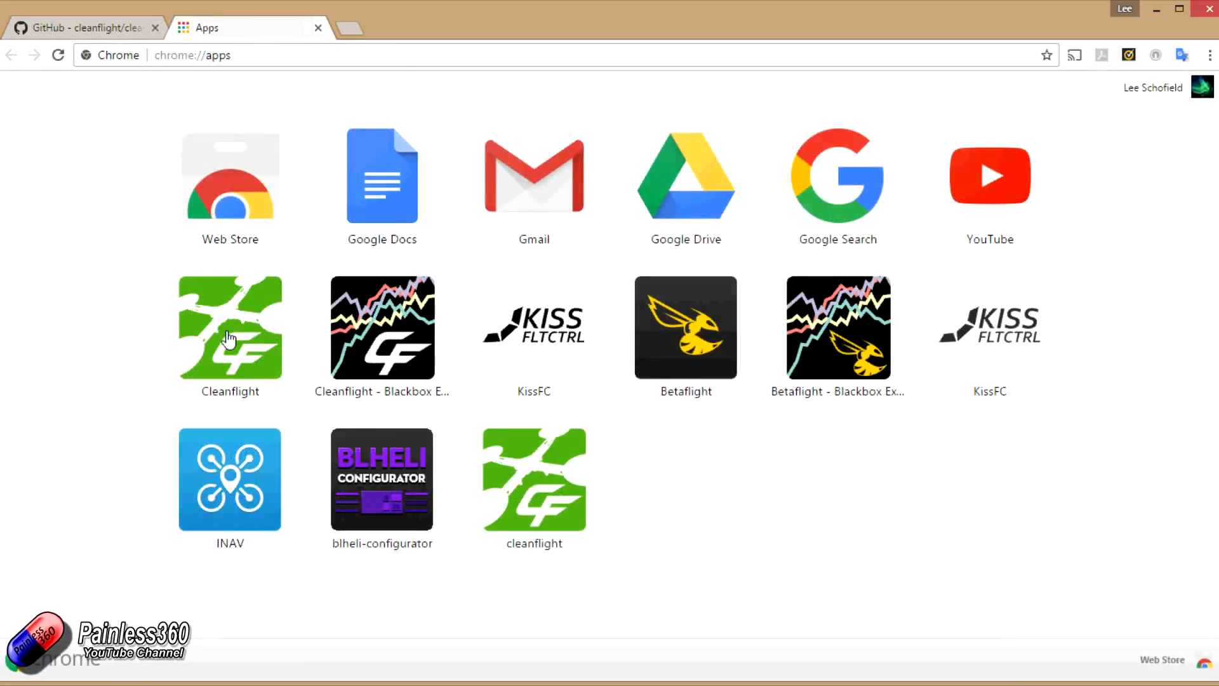
pyautogui.moveTo(244, 341)
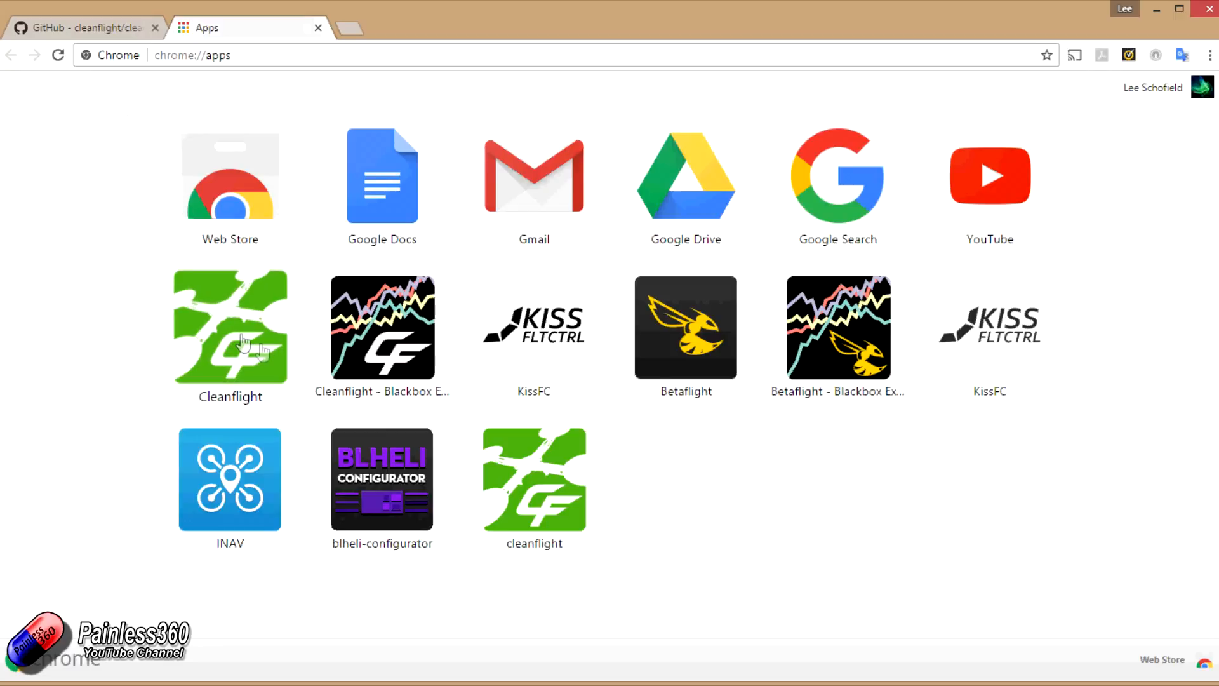
pyautogui.moveTo(303, 383)
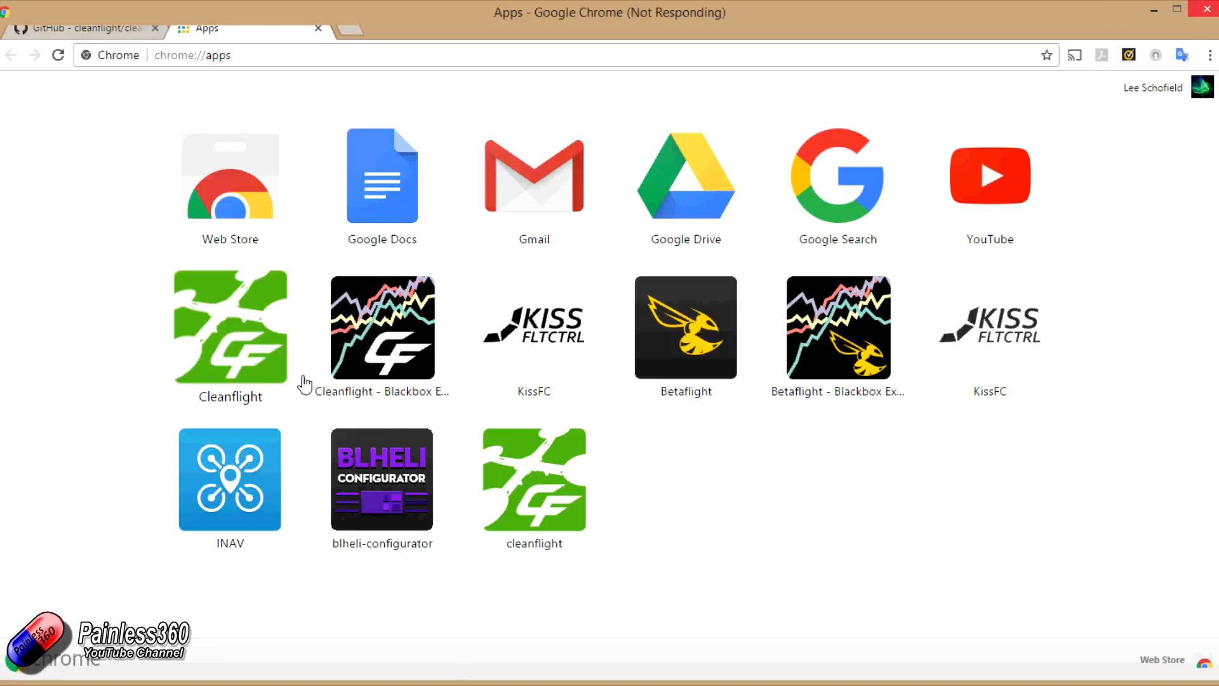
pyautogui.click(76, 28)
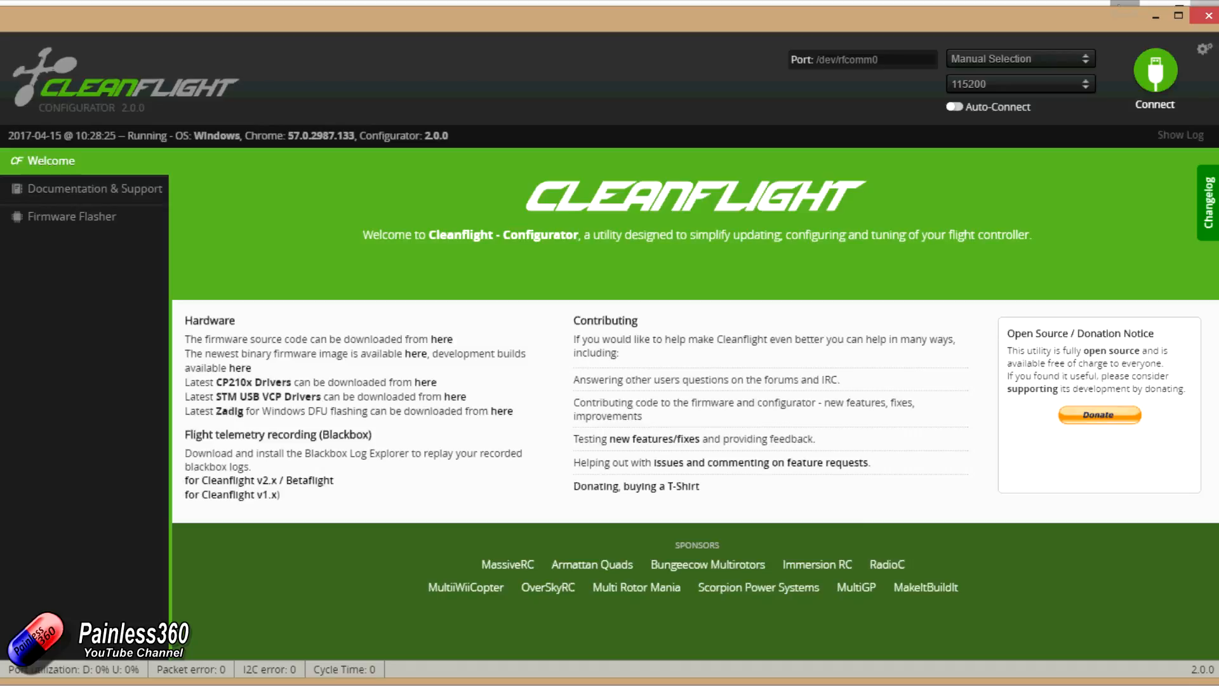
pyautogui.moveTo(59, 83)
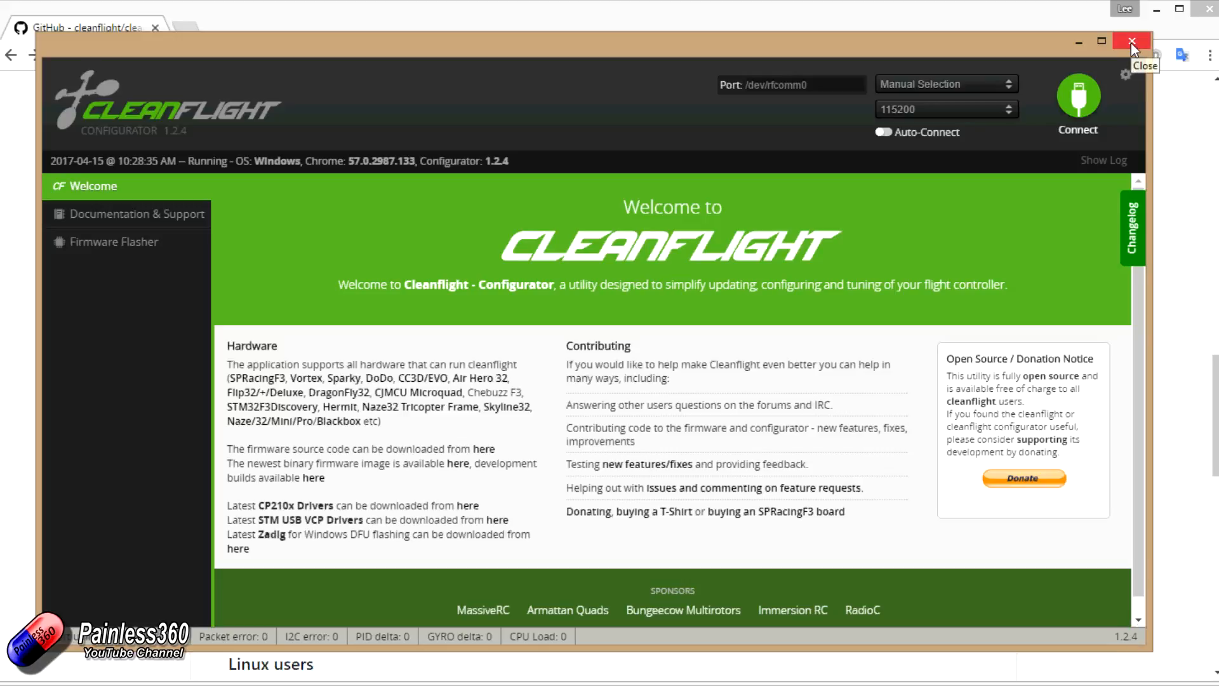
# Step: Close Configurator 1.2.4 and browse the channel's Introduction to iNavflight playlist
pyautogui.click(1130, 40)
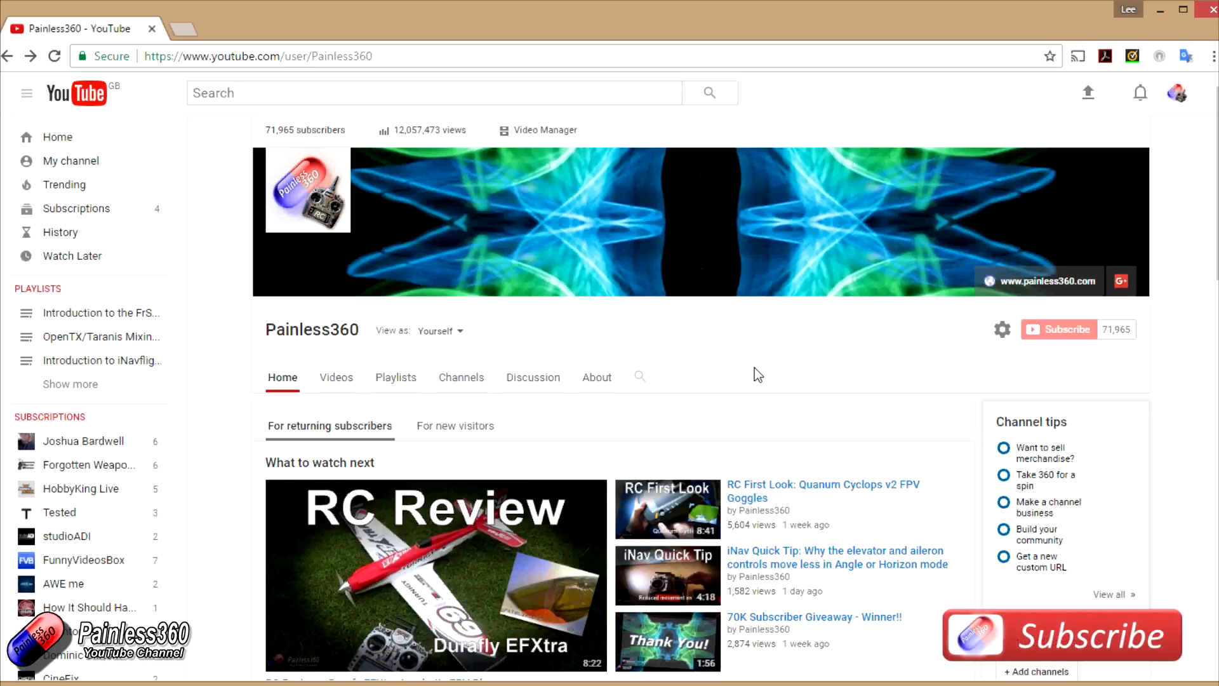
pyautogui.moveTo(692, 390)
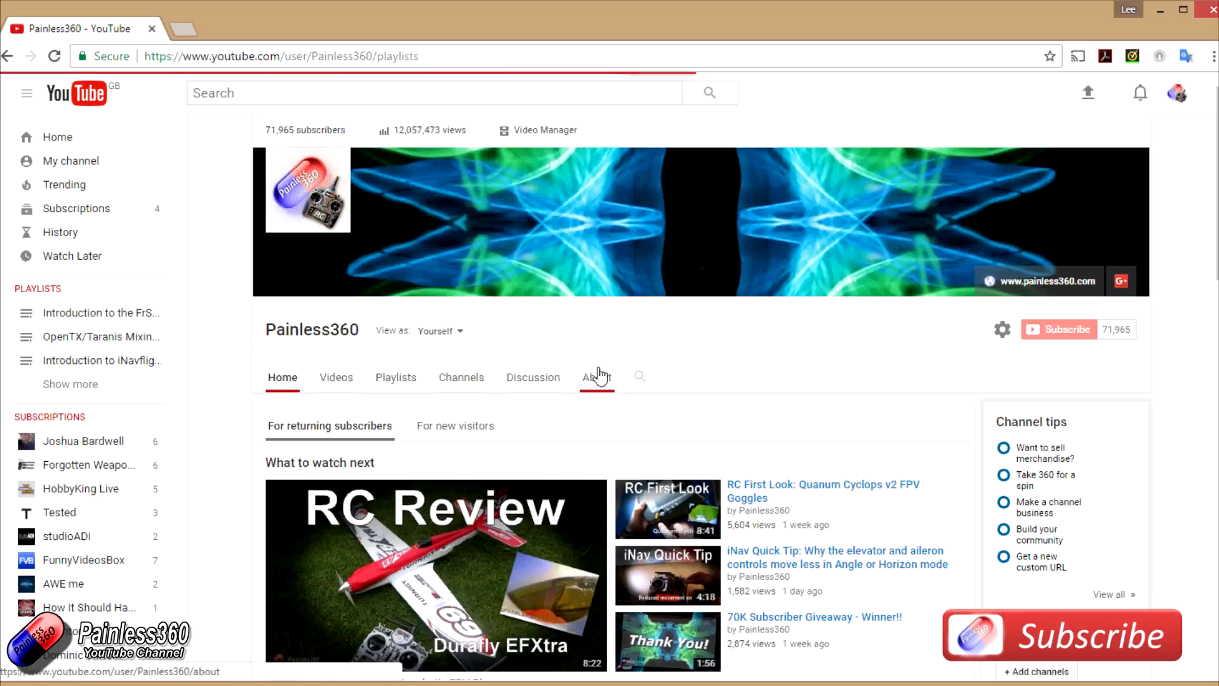
pyautogui.click(395, 378)
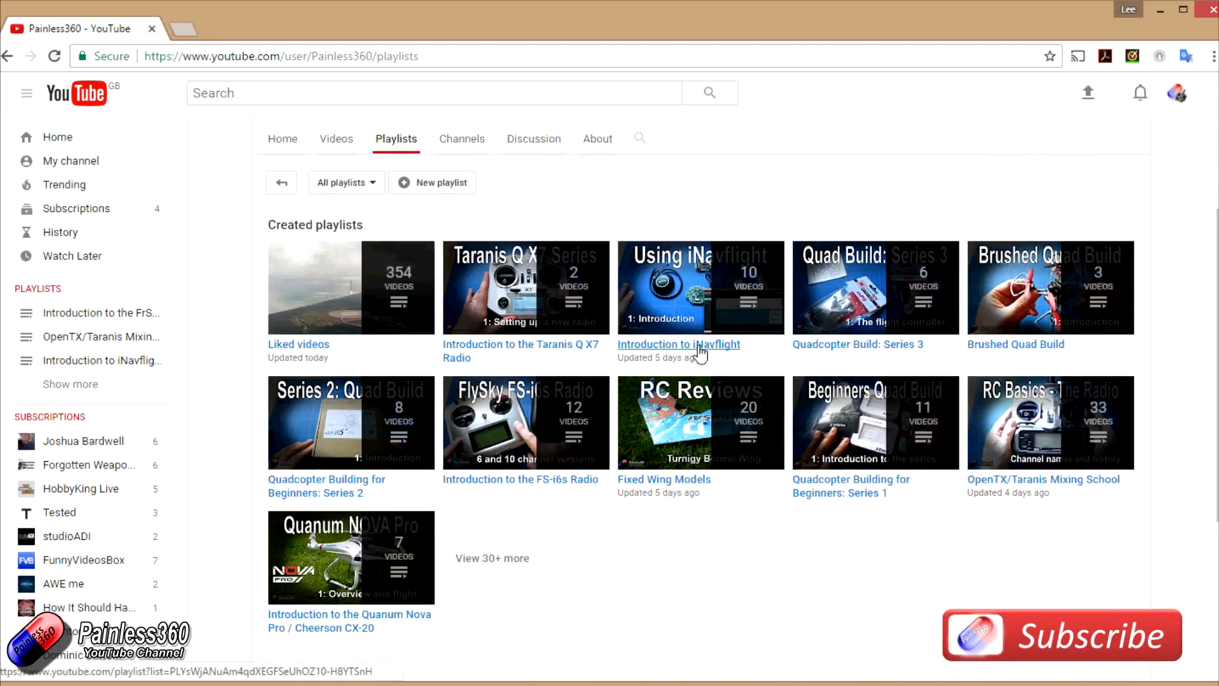
pyautogui.click(678, 344)
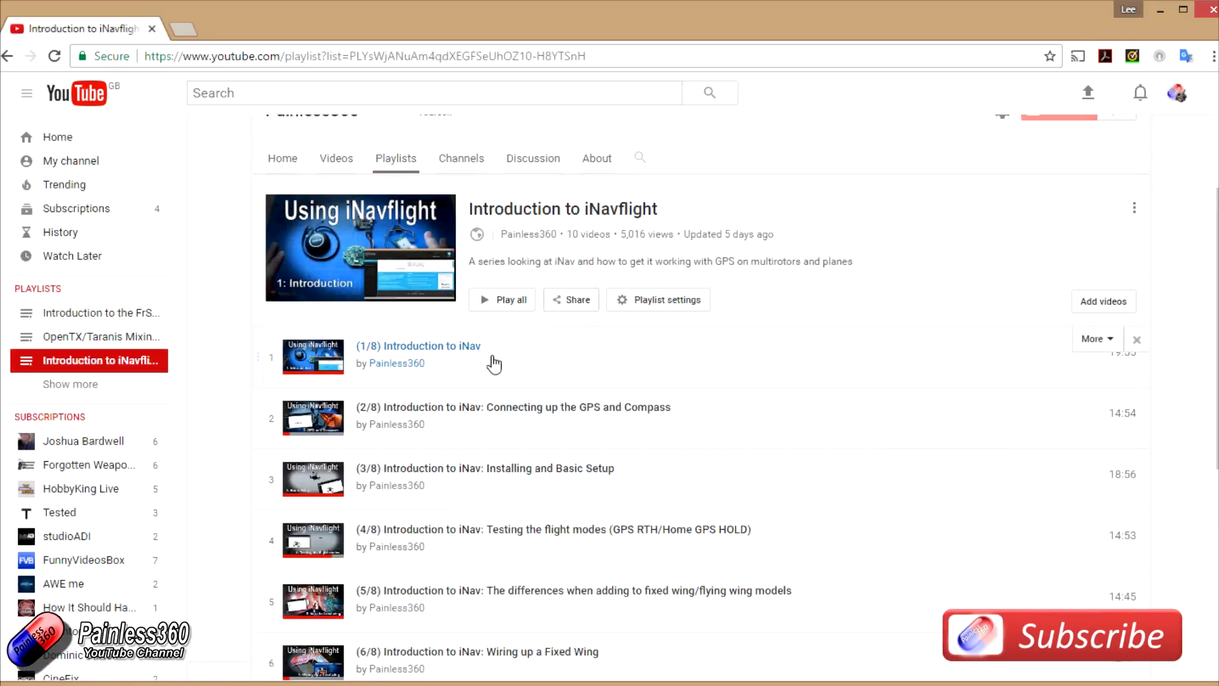
pyautogui.scroll(-3)
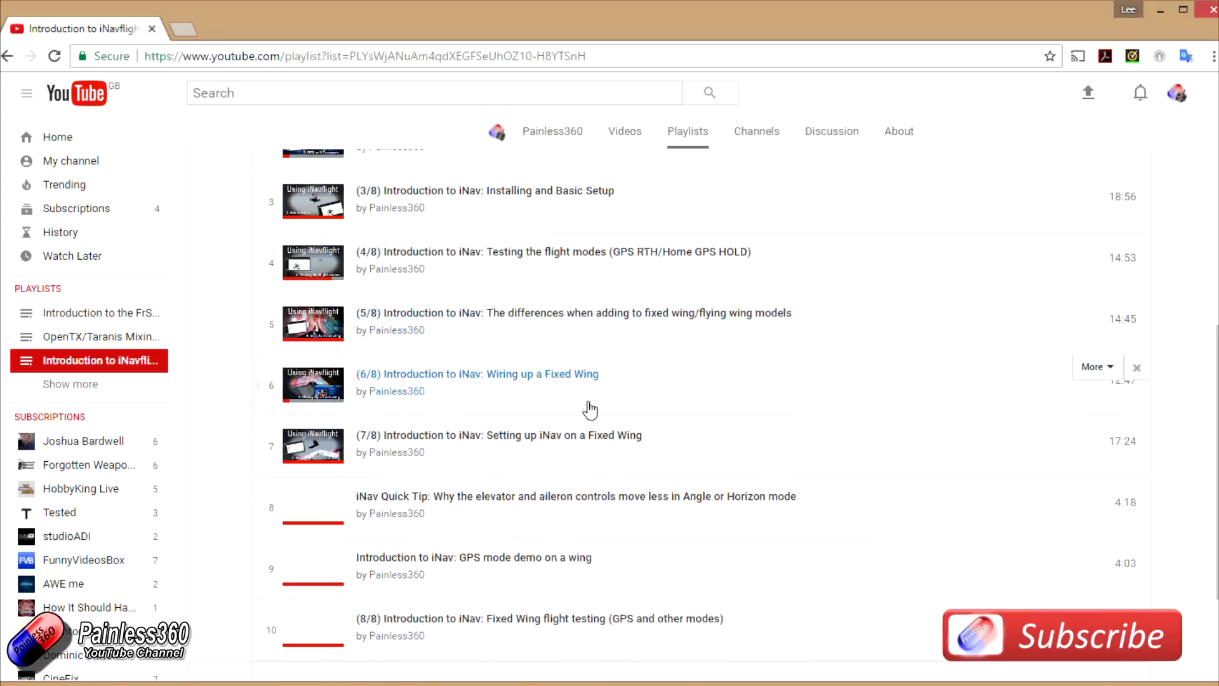
pyautogui.click(552, 131)
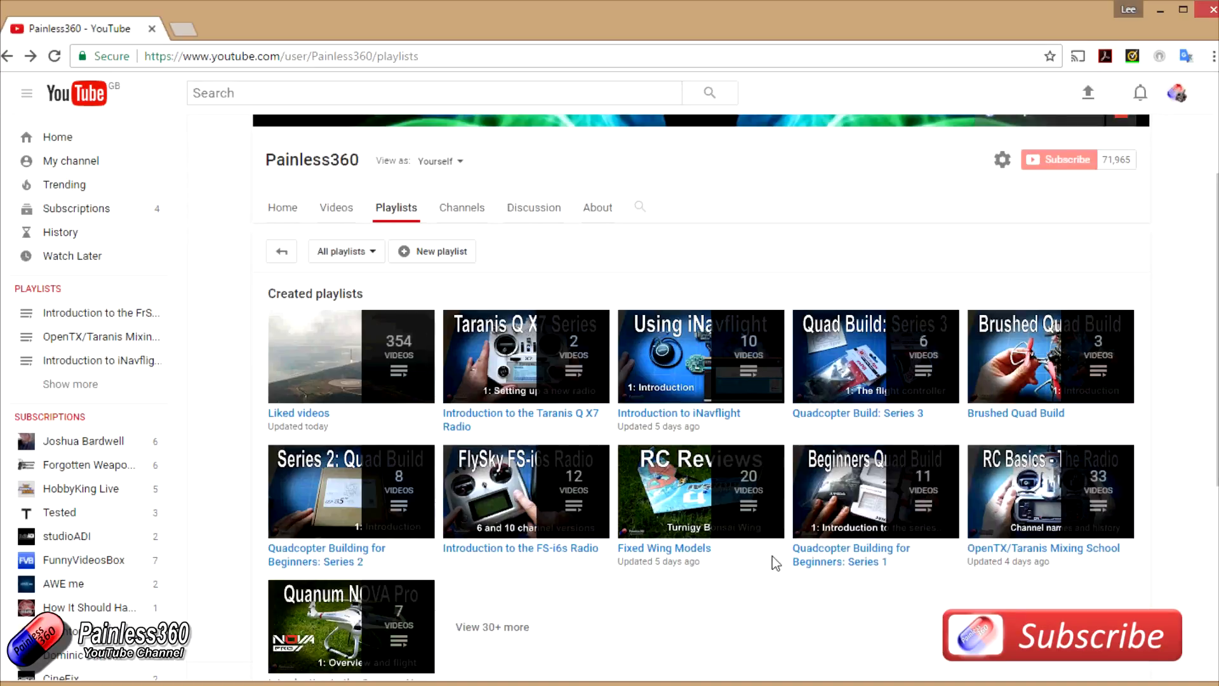
pyautogui.moveTo(732, 583)
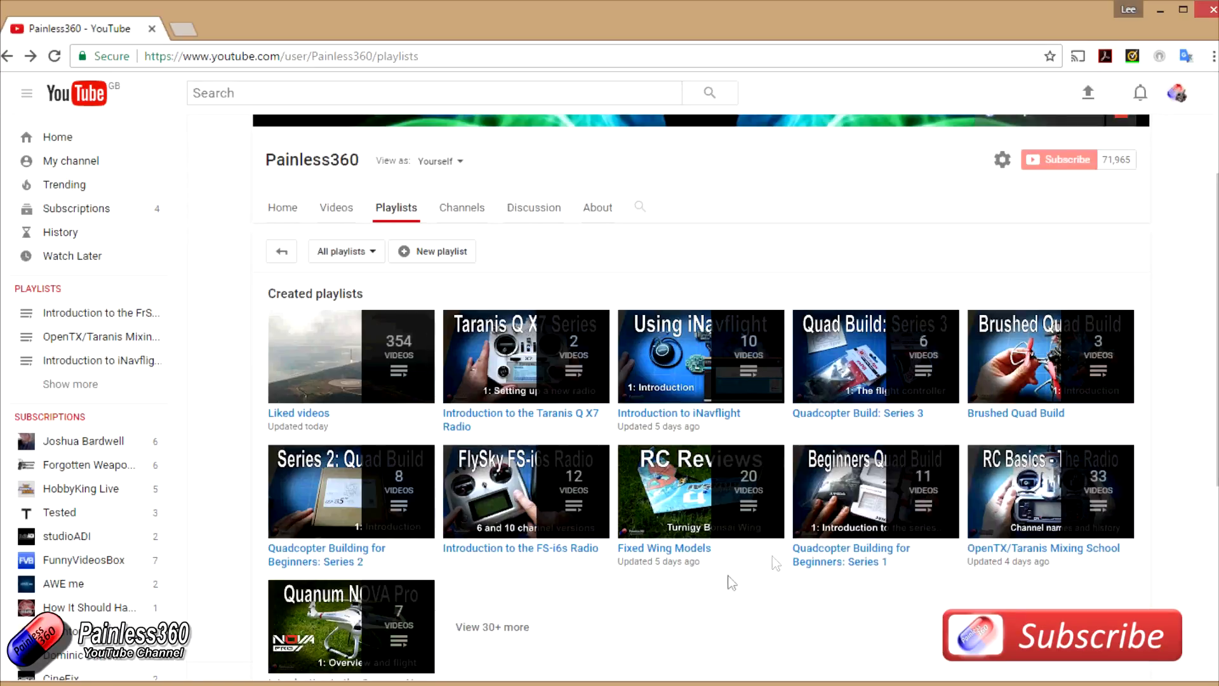
pyautogui.moveTo(476, 627)
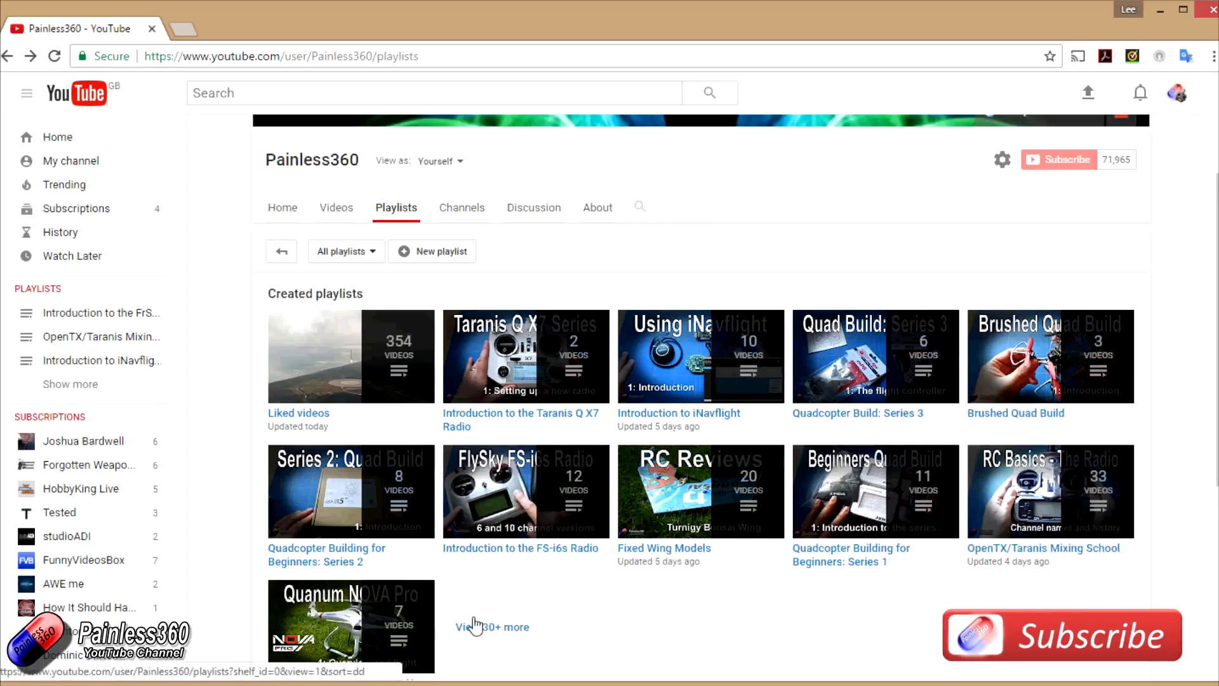
# Step: Expand the channel's playlists with View 30+ more and scroll through them
pyautogui.scroll(-3)
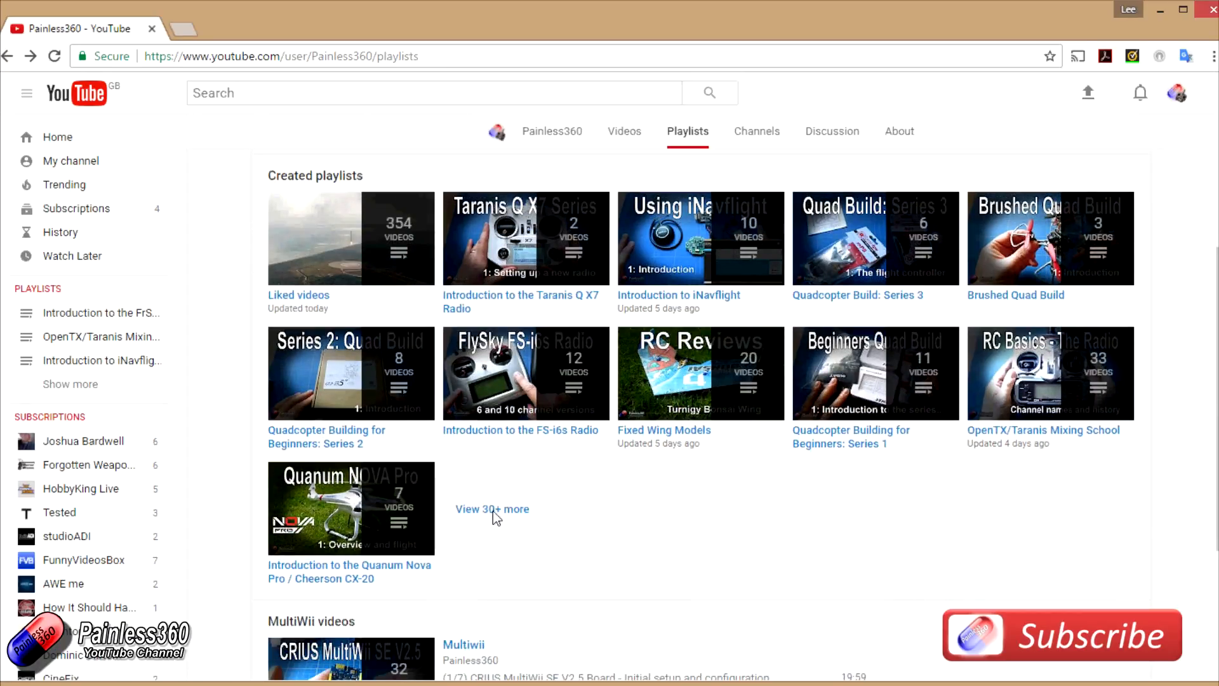
pyautogui.click(492, 508)
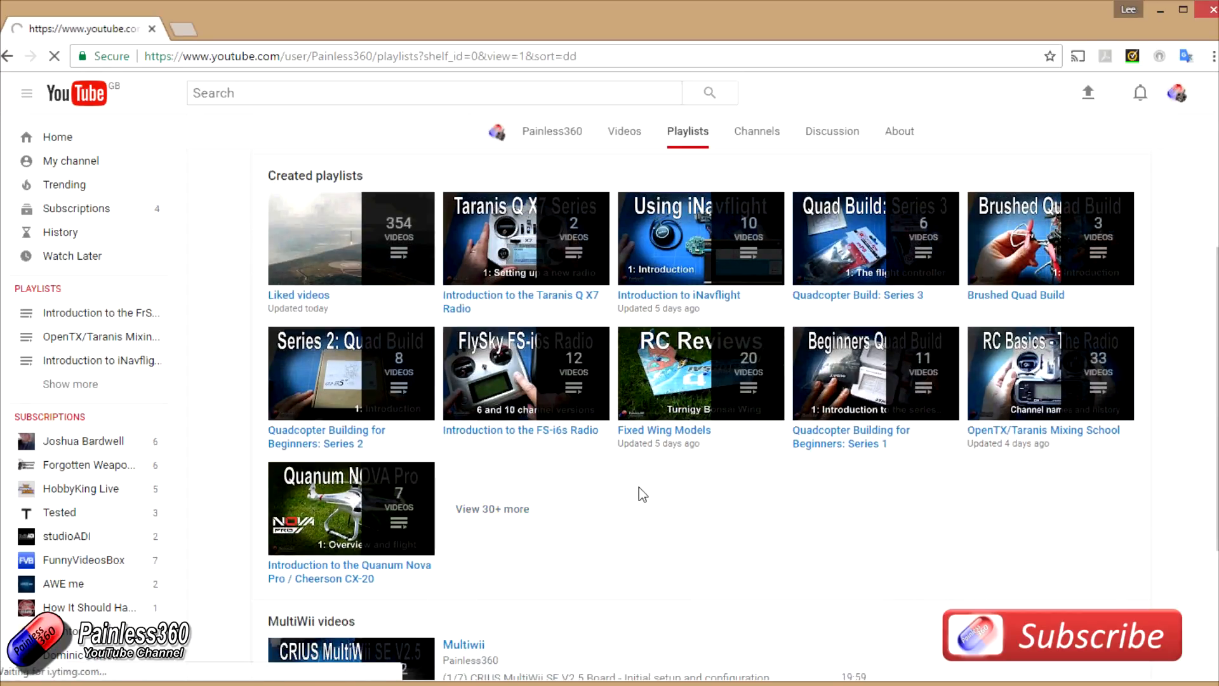
pyautogui.scroll(-3)
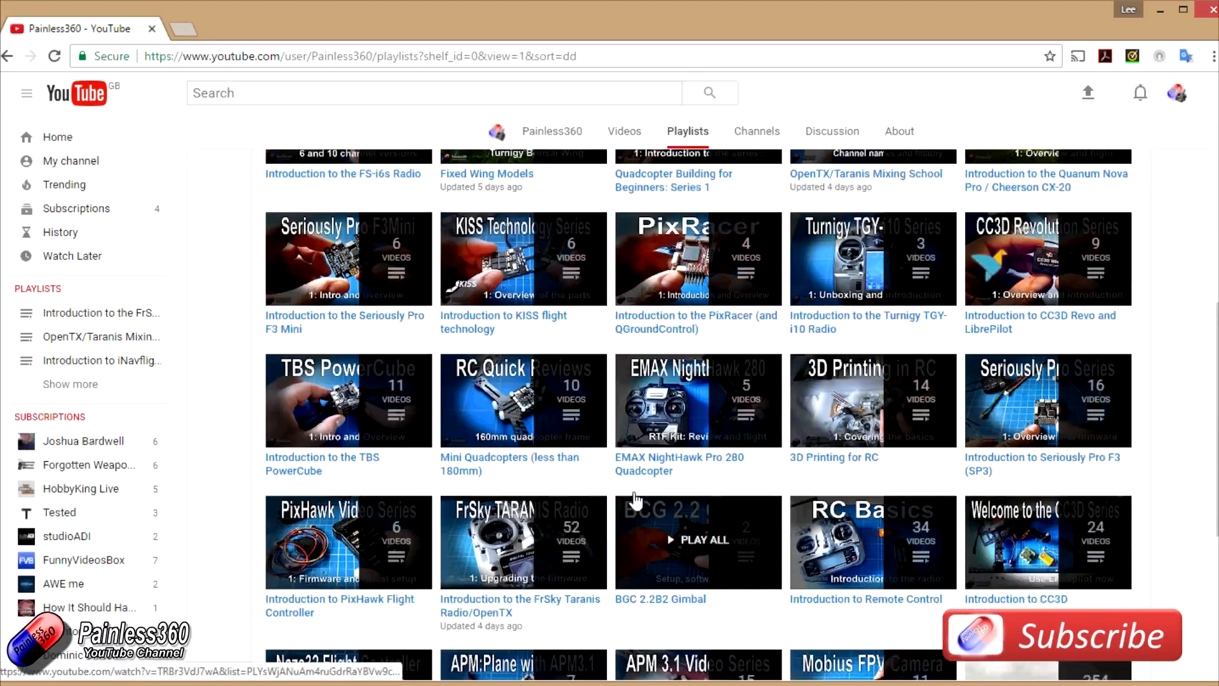
pyautogui.scroll(-3)
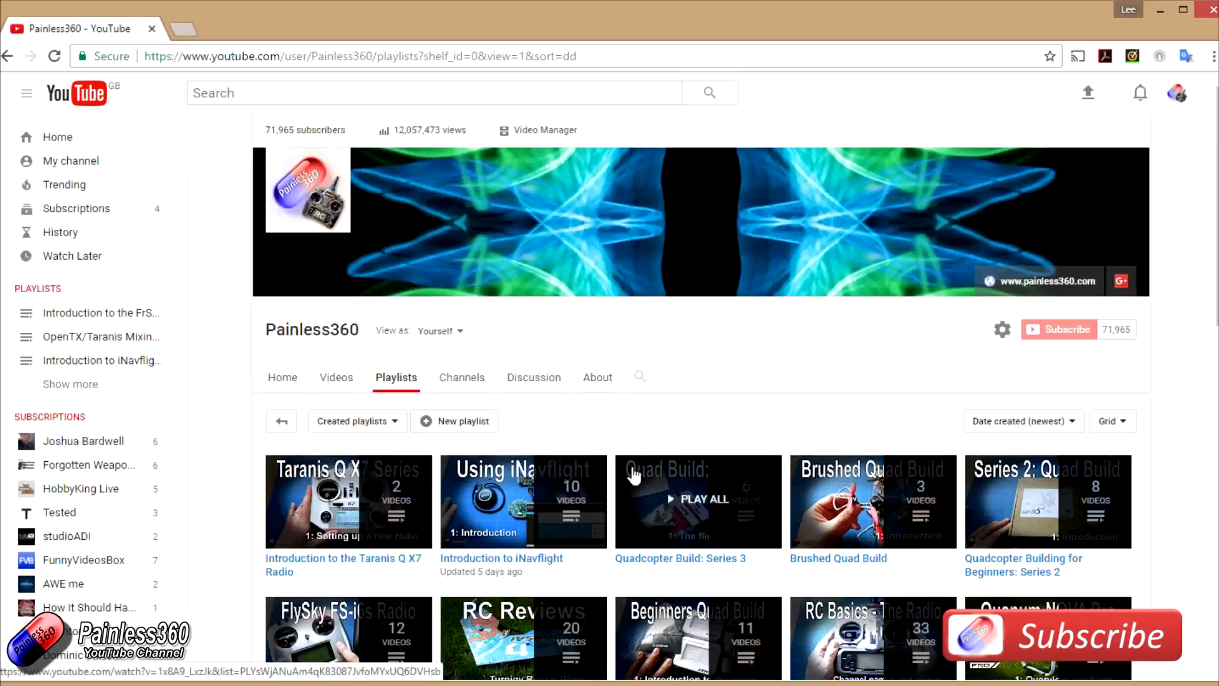
pyautogui.scroll(-3)
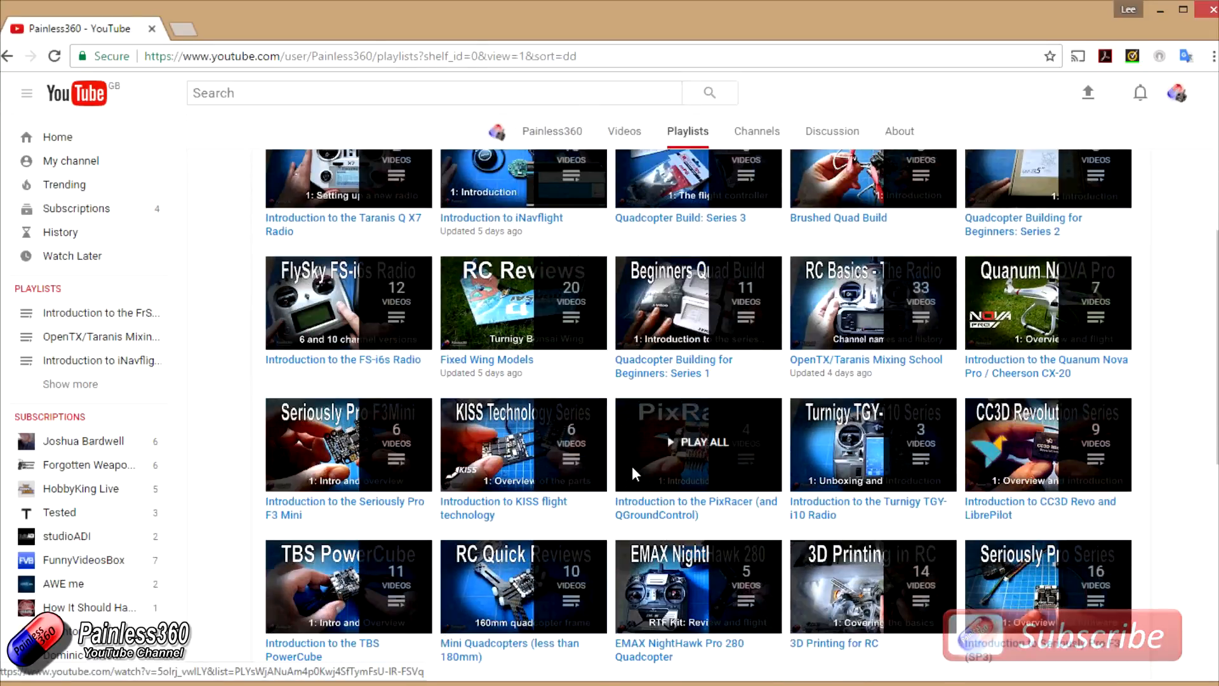